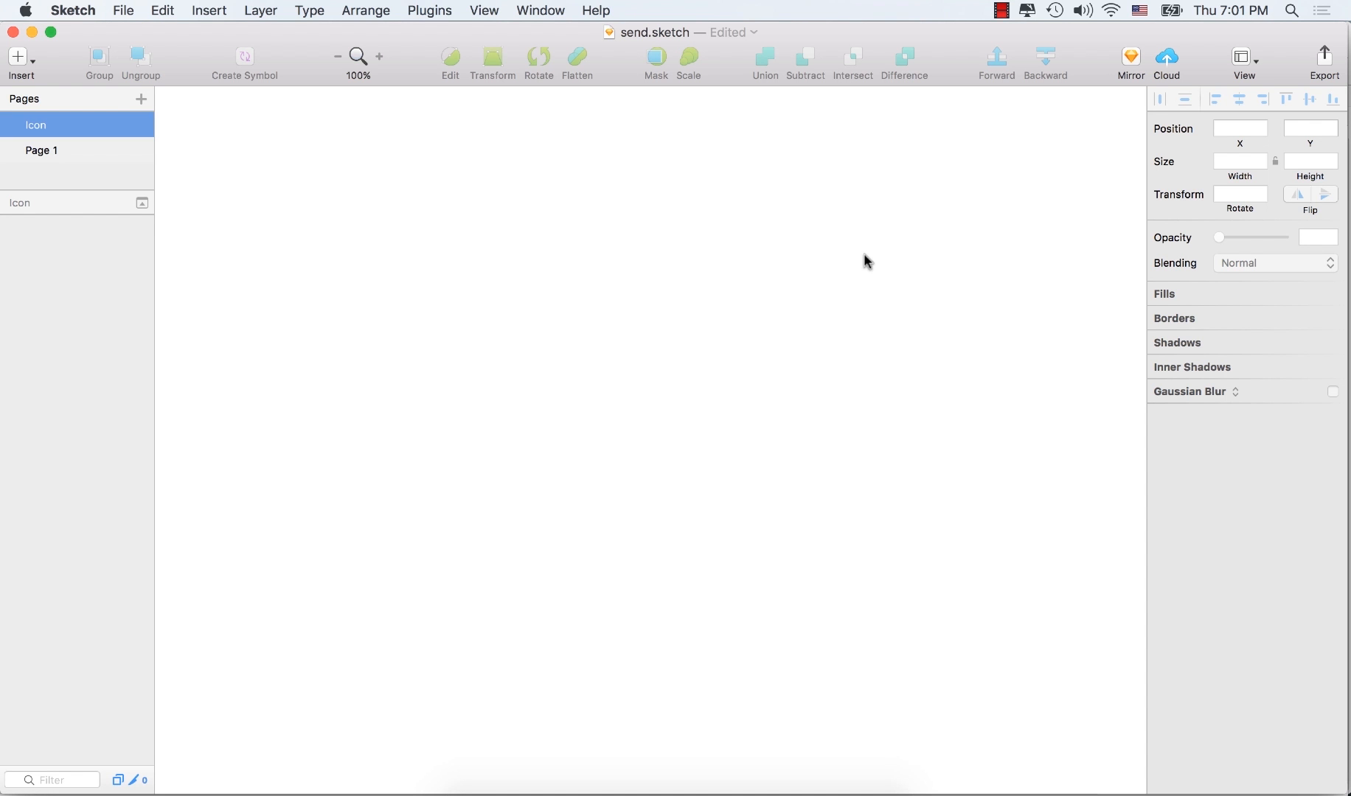
mouse_move(746, 346)
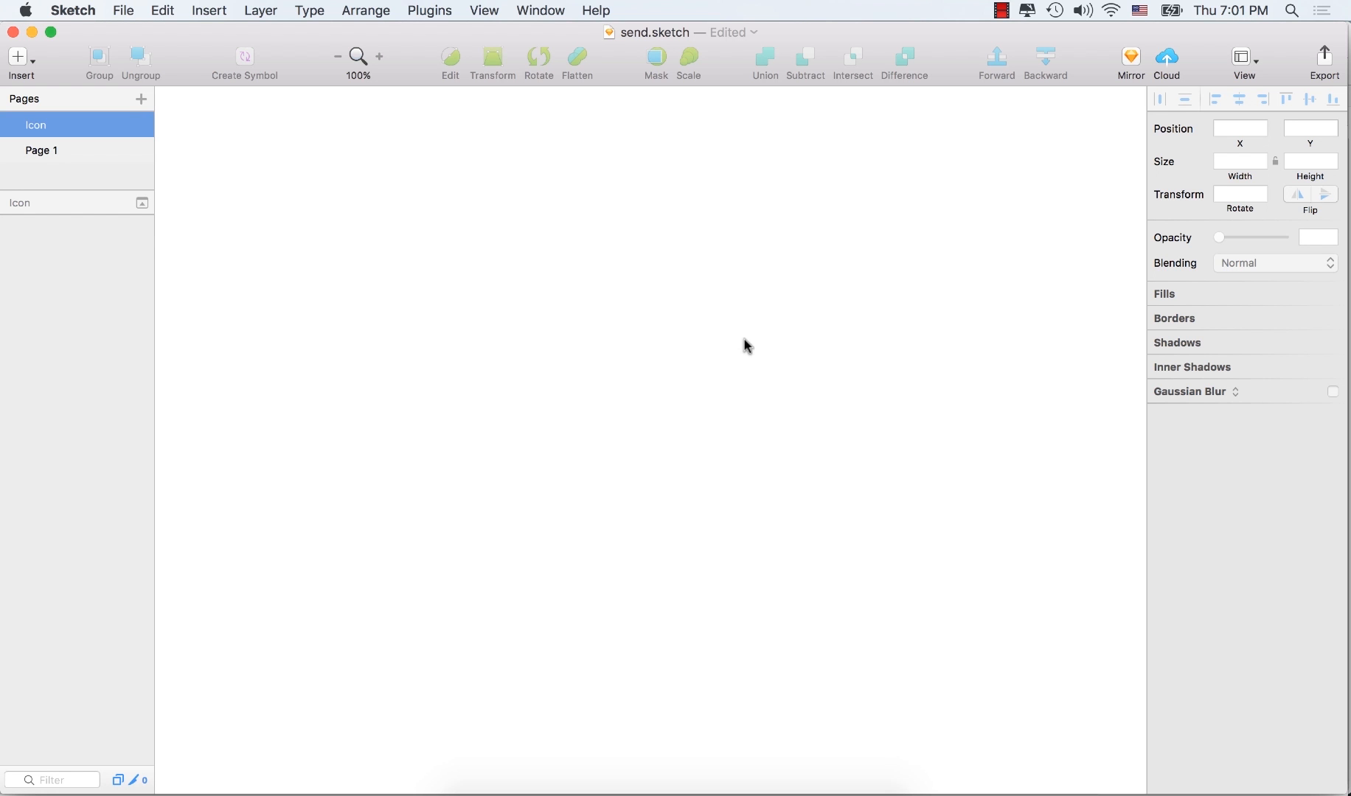
mouse_move(718, 326)
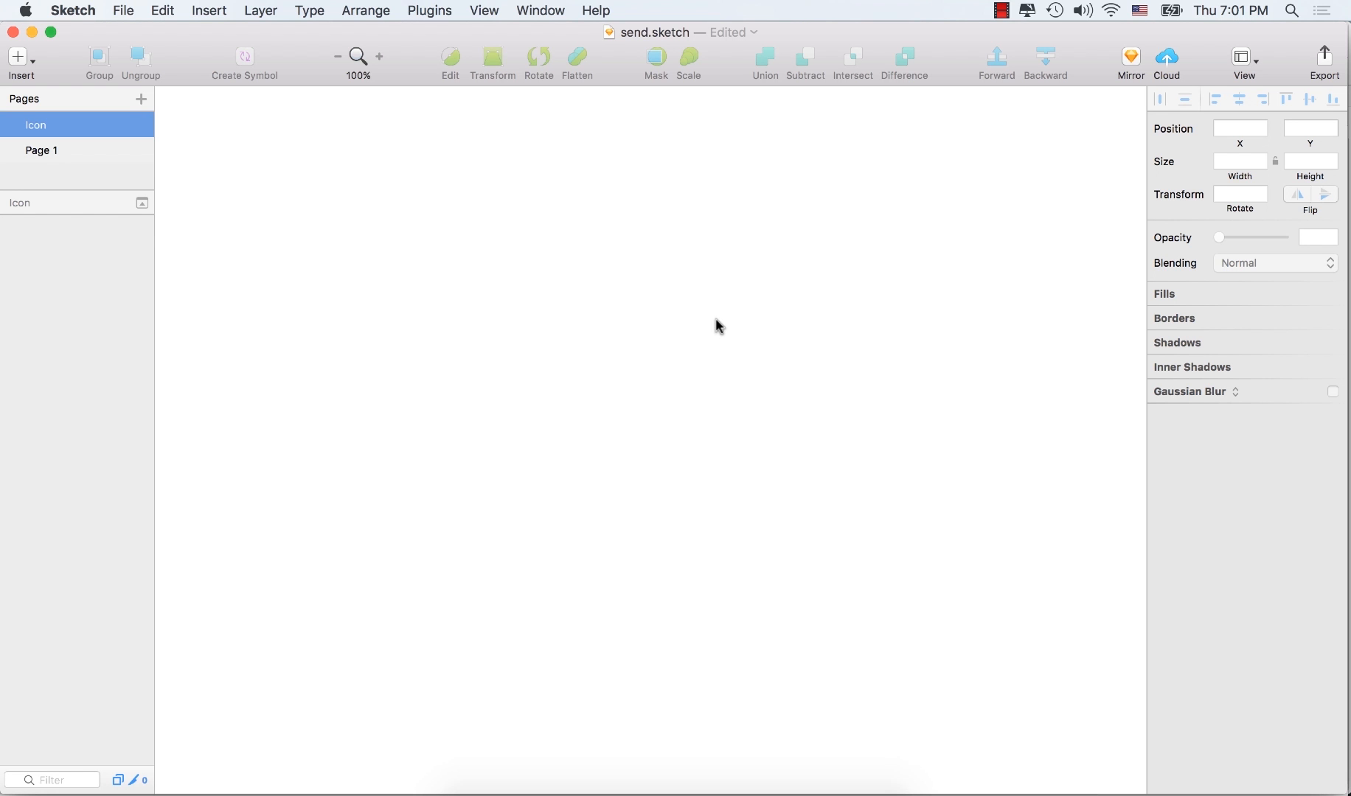
mouse_move(446, 272)
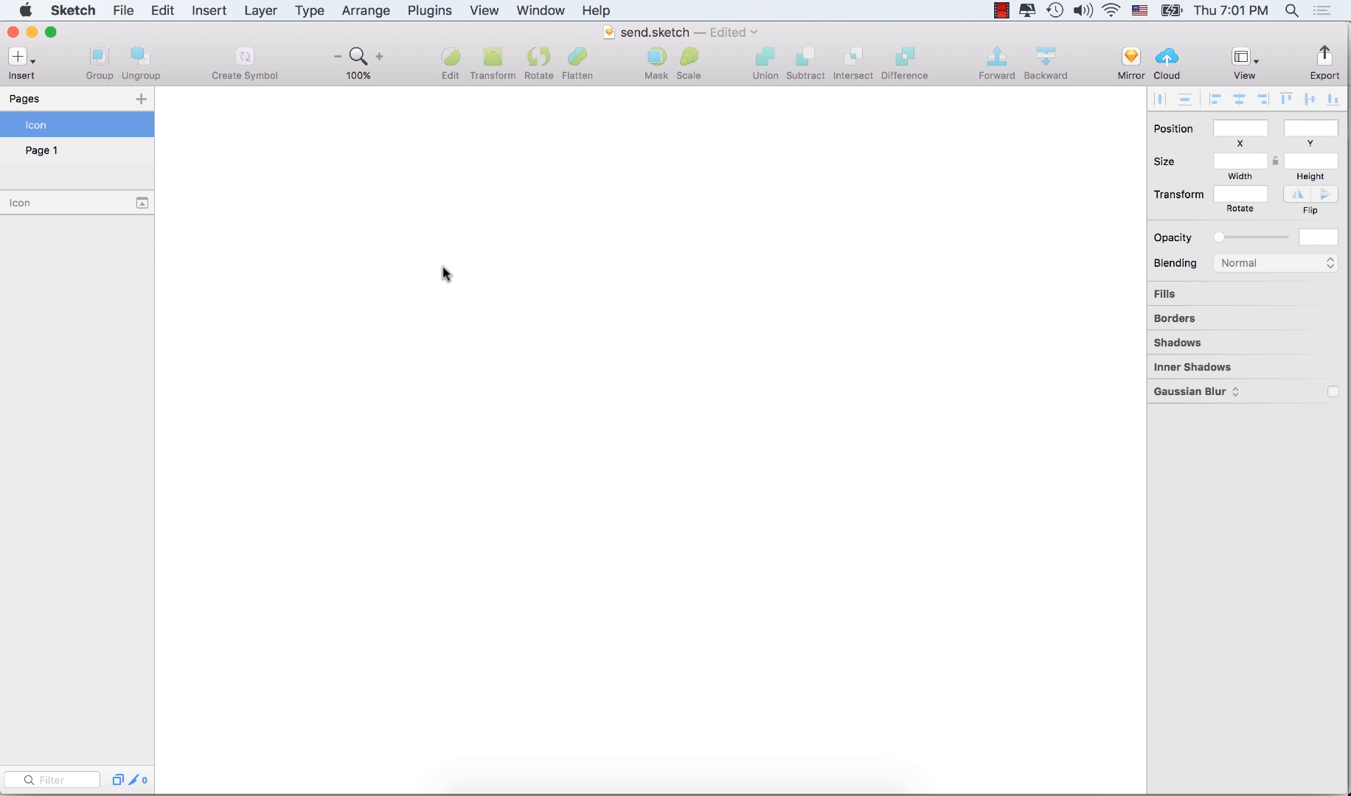
mouse_move(742, 593)
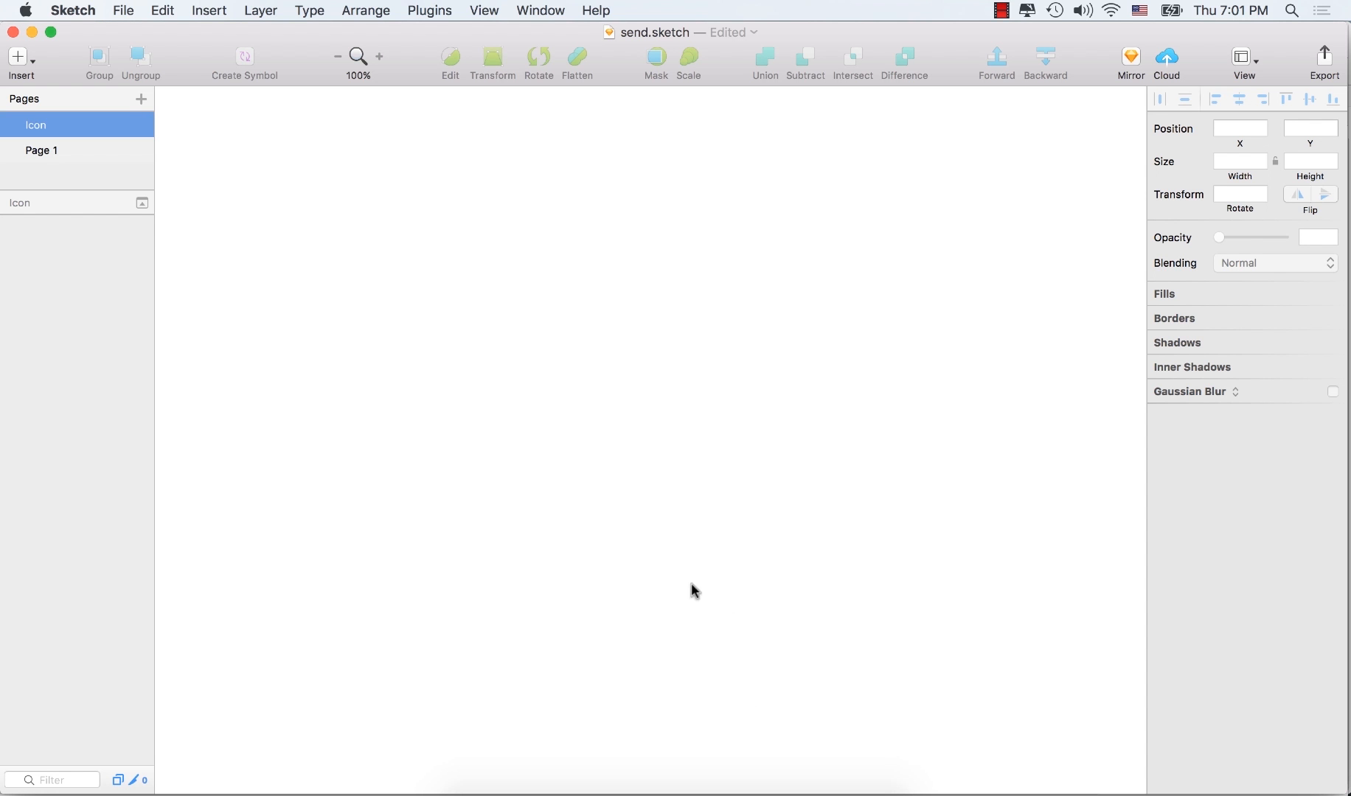
mouse_move(24, 67)
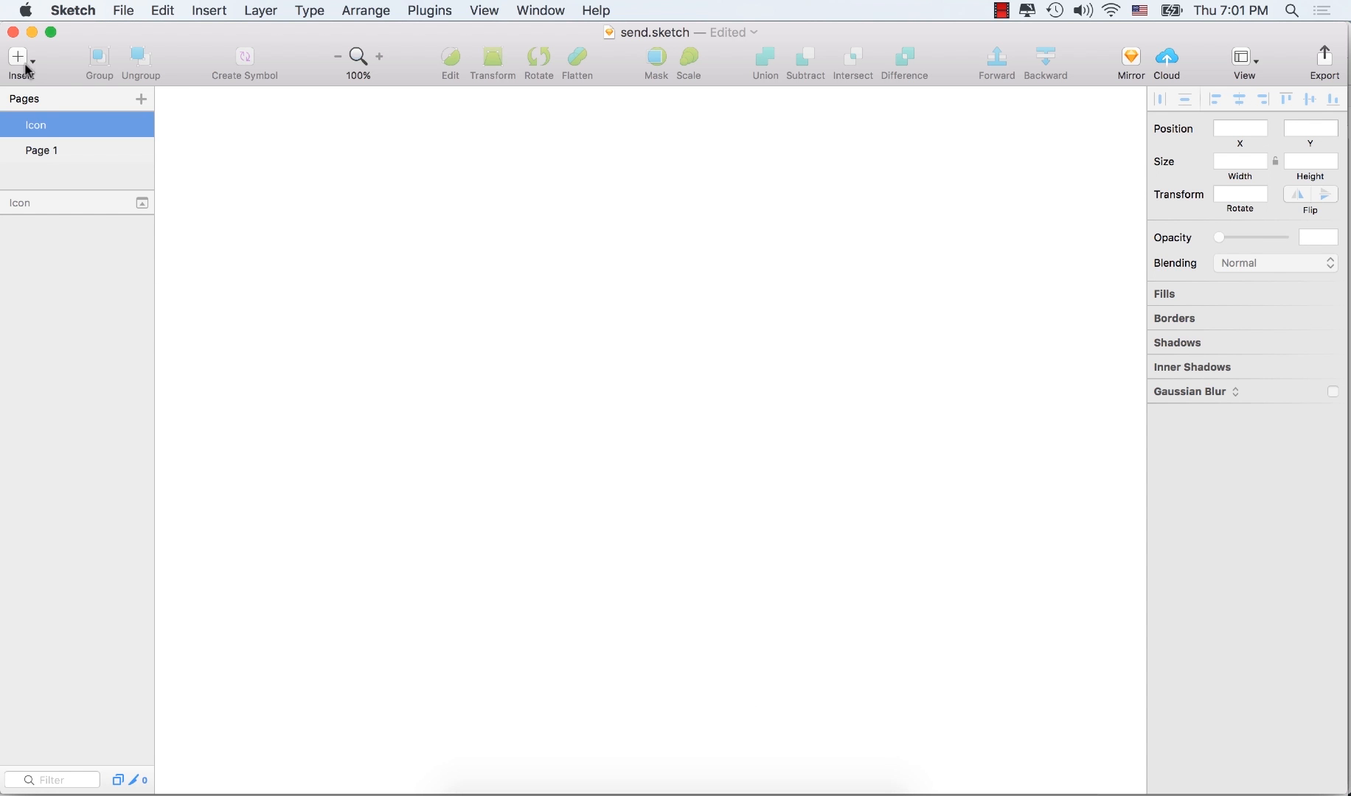
Step: Activate the Oval tool from the Insert menu's Shape submenu
click(17, 57)
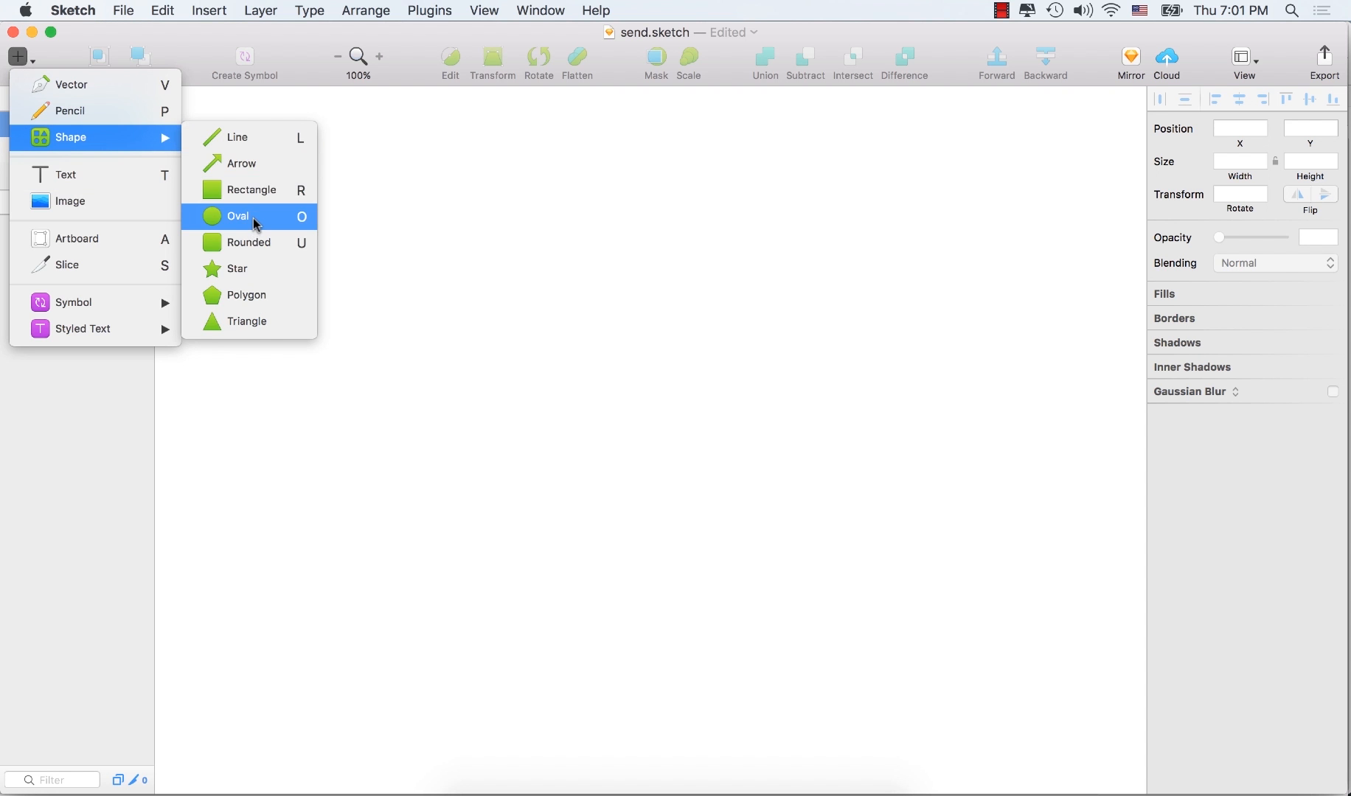
click(238, 216)
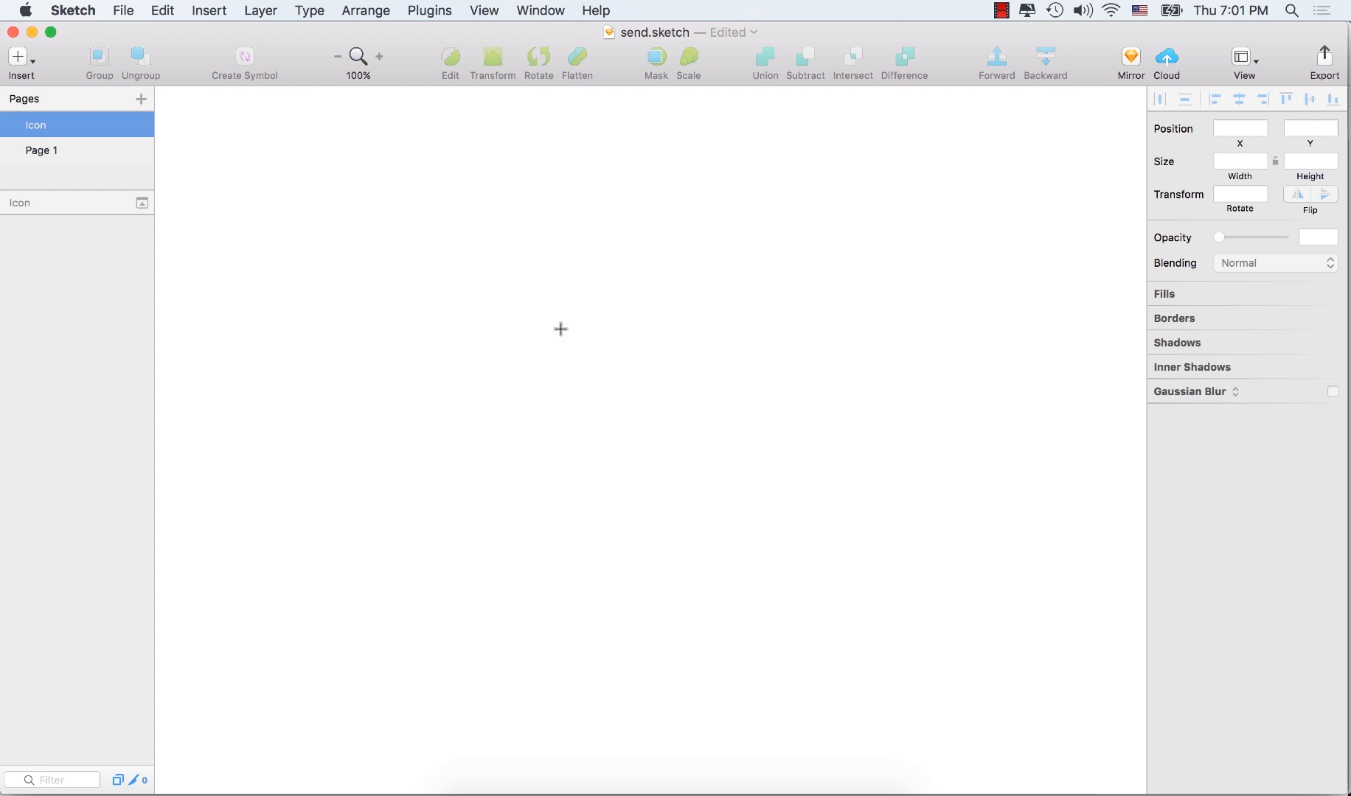
mouse_move(490, 273)
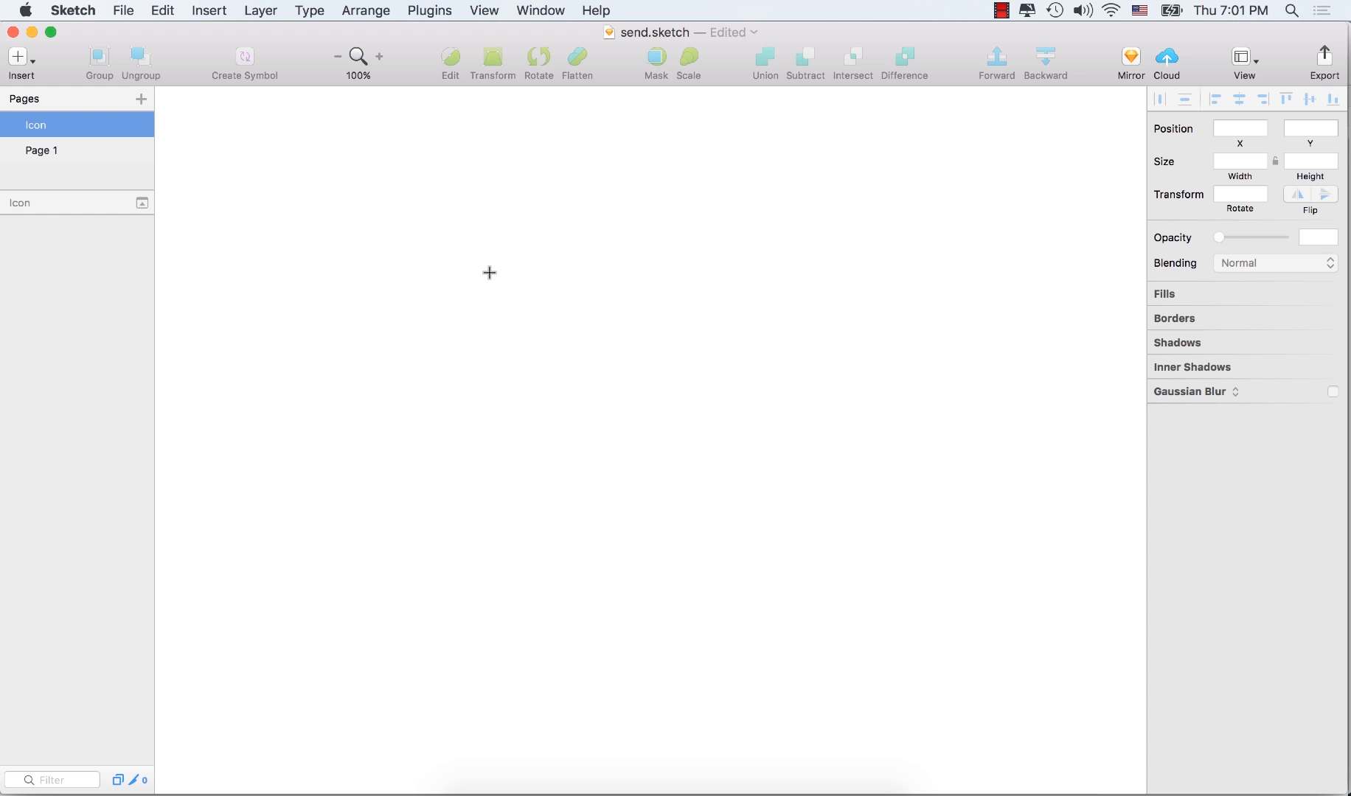
mouse_move(856, 269)
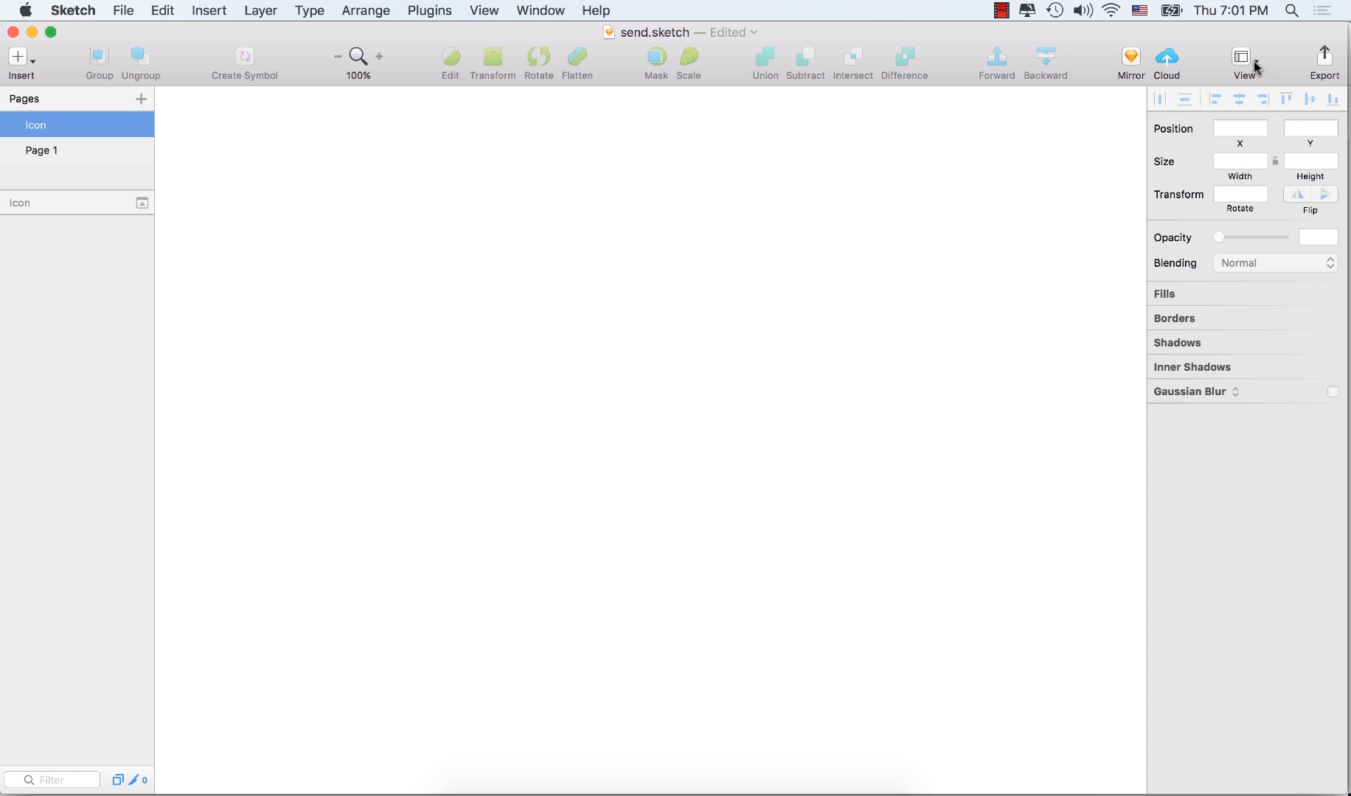
Step: Show the canvas grid and draw a 200 × 200 circle on the Icon page
click(1243, 57)
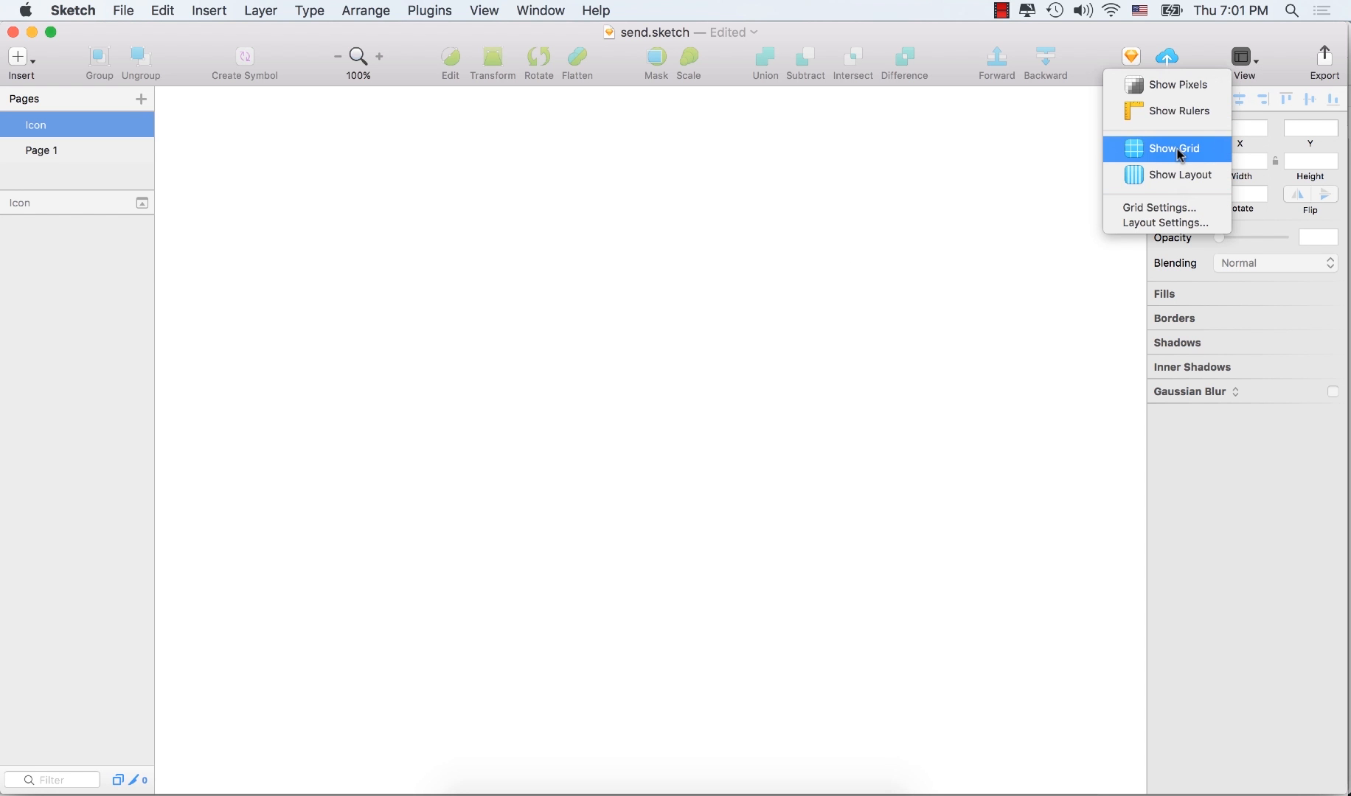
click(1173, 148)
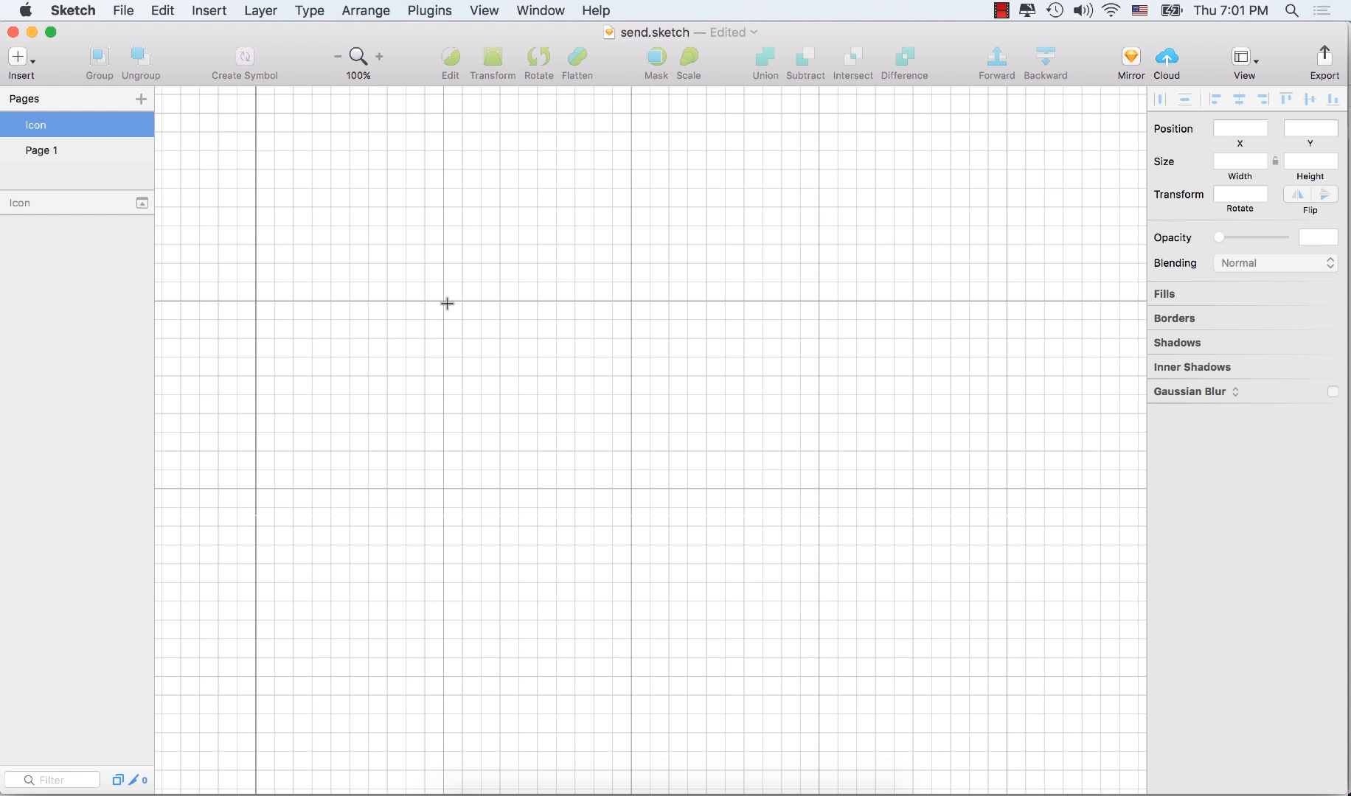
drag(447, 303, 471, 338)
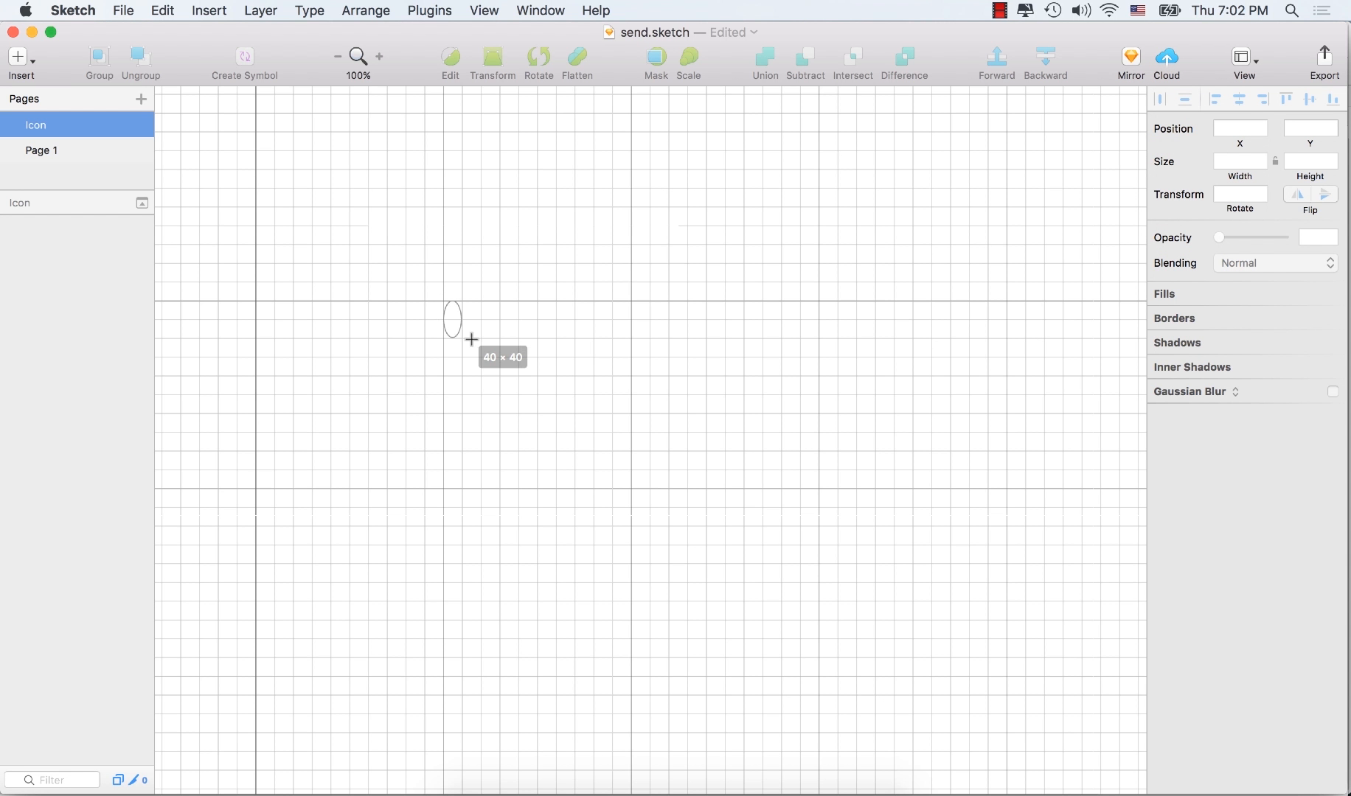
drag(452, 318, 593, 443)
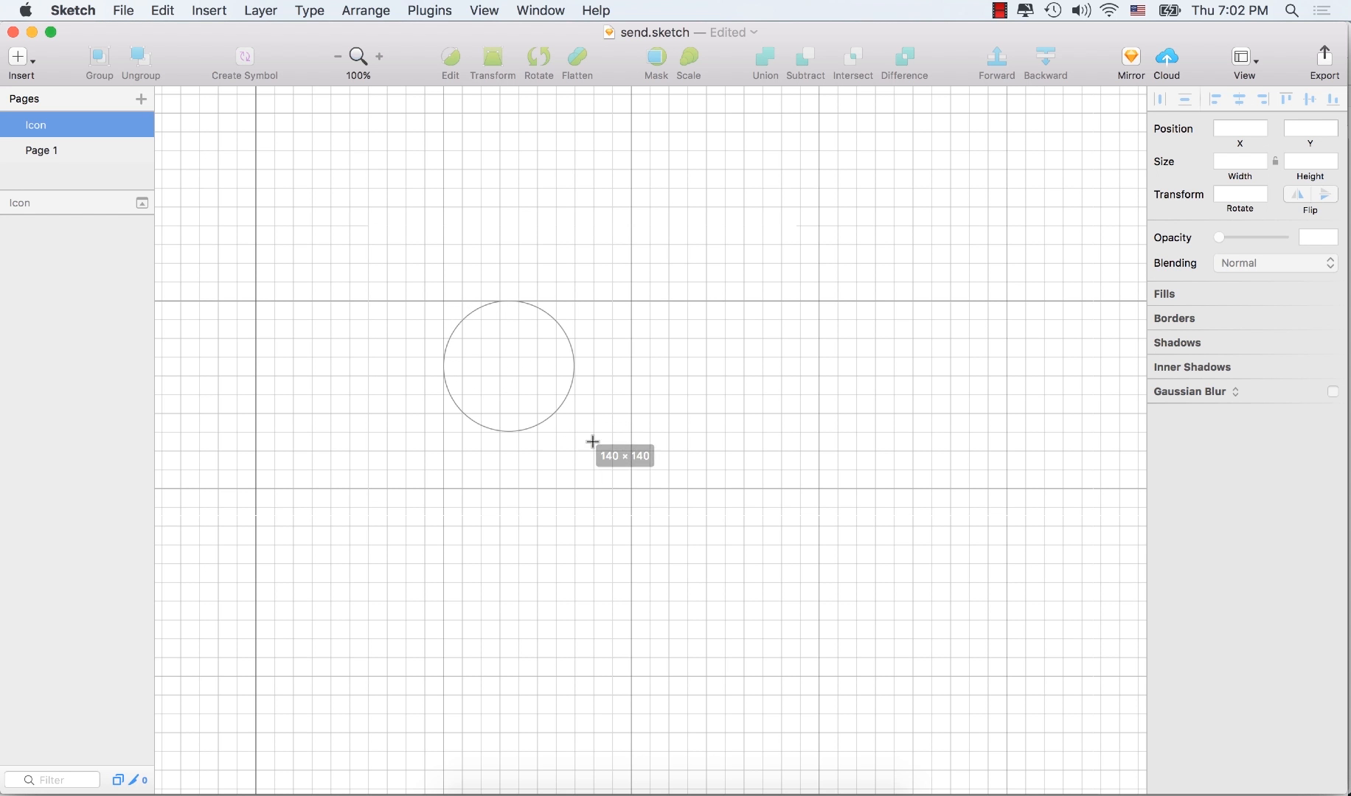
drag(592, 441, 626, 481)
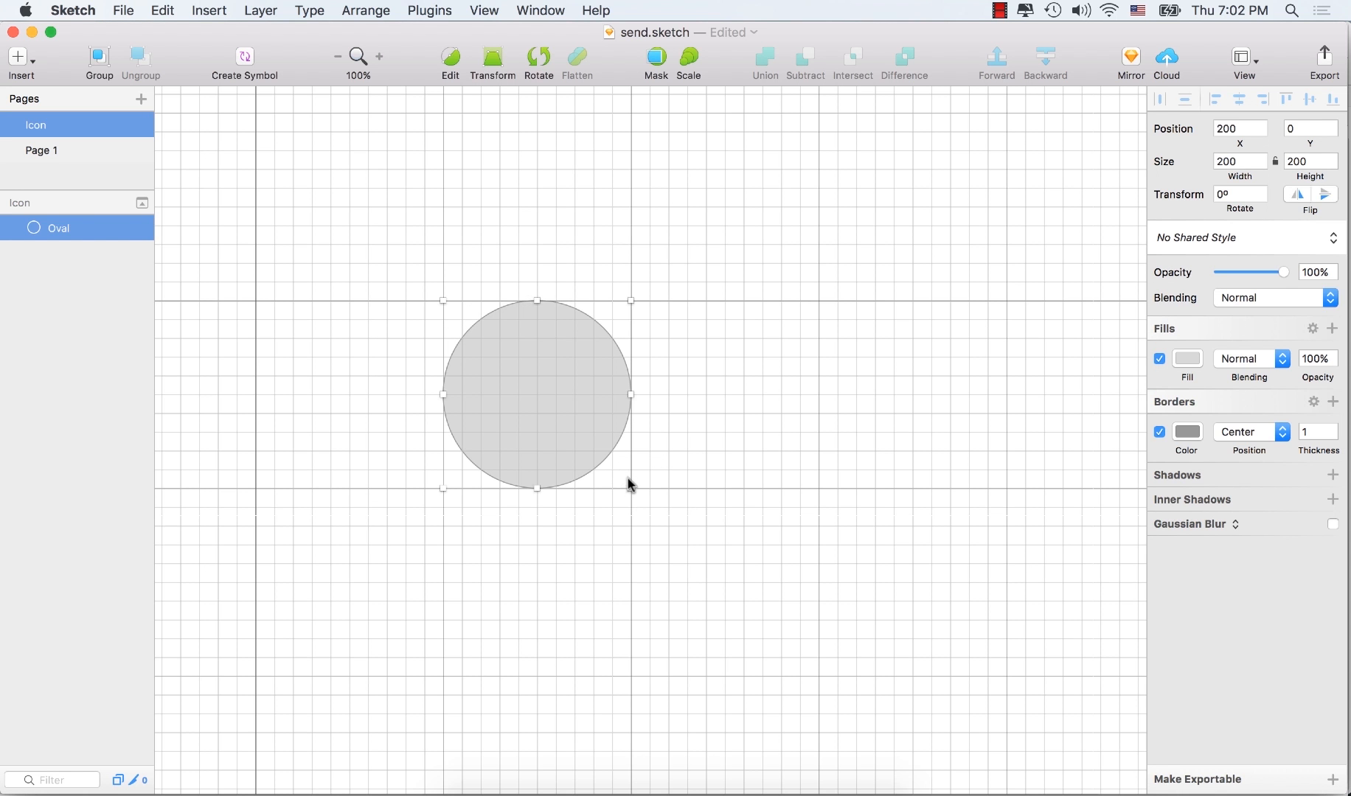
mouse_move(465, 173)
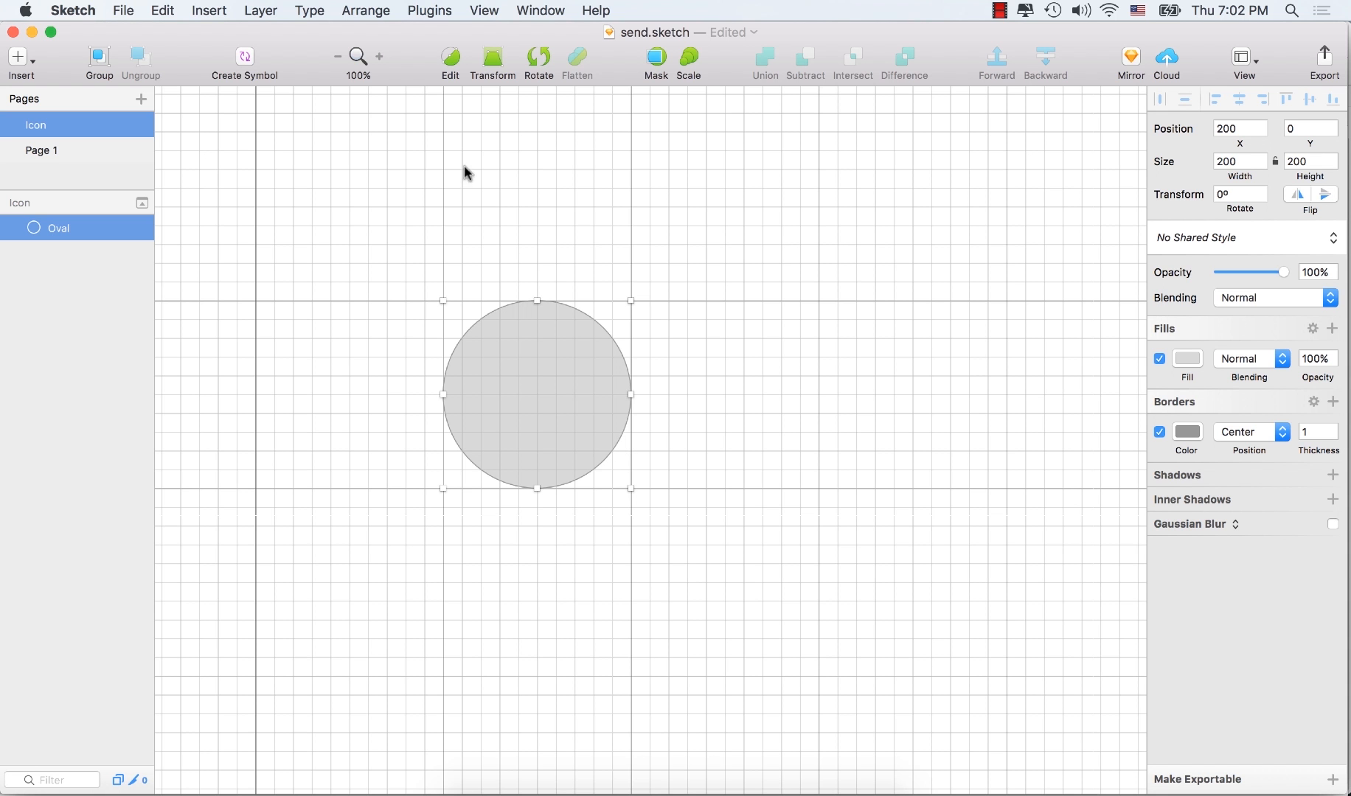
mouse_move(450, 56)
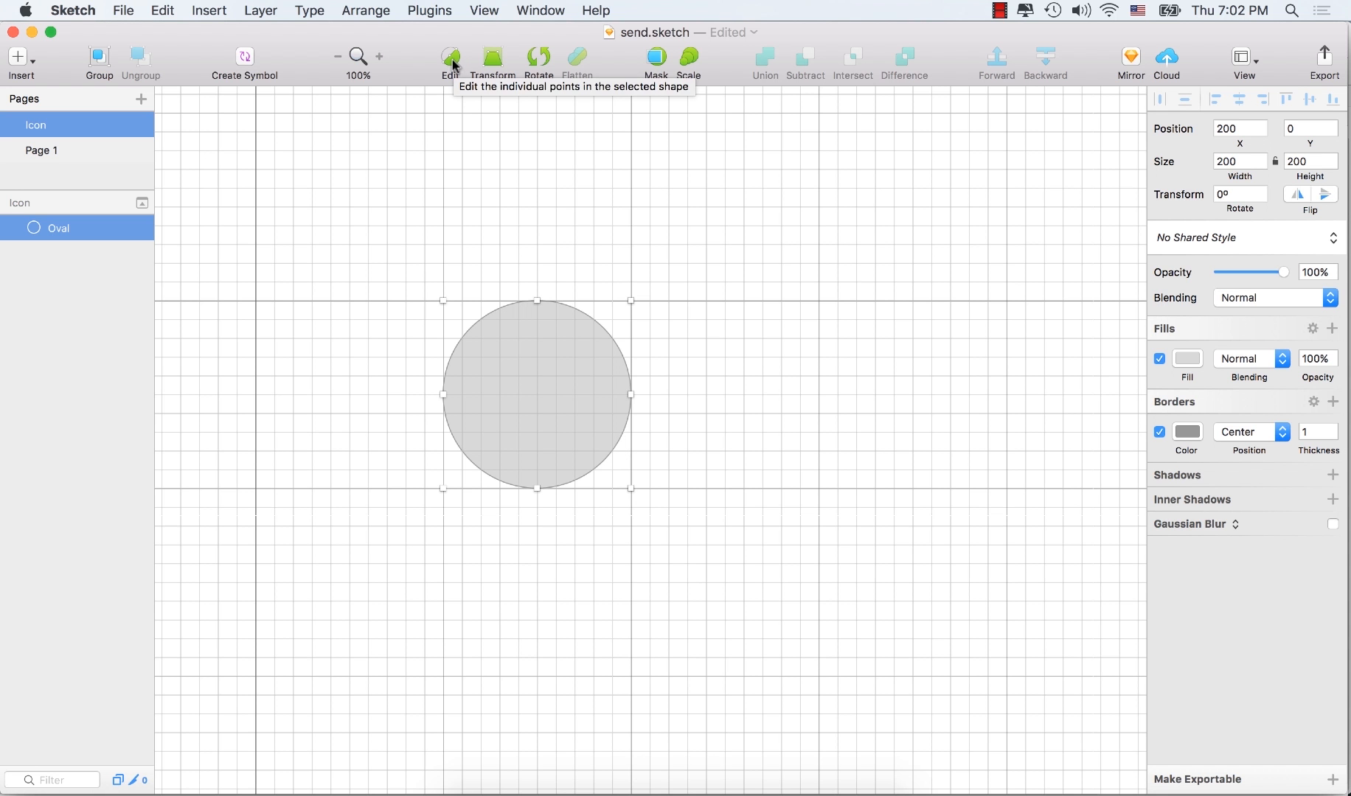
Step: Edit the circle's points, pulling the bottom point down and making it a straight corner
click(449, 57)
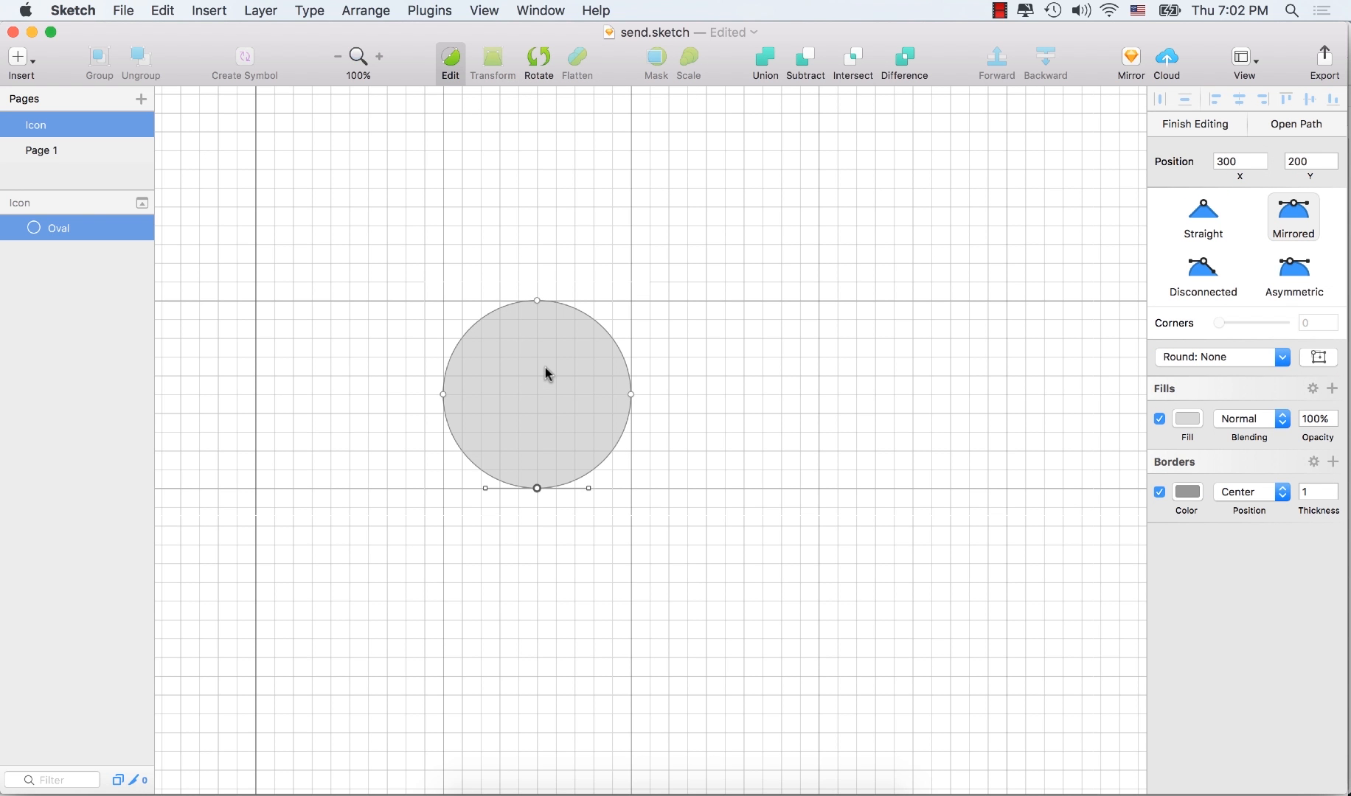
mouse_move(562, 362)
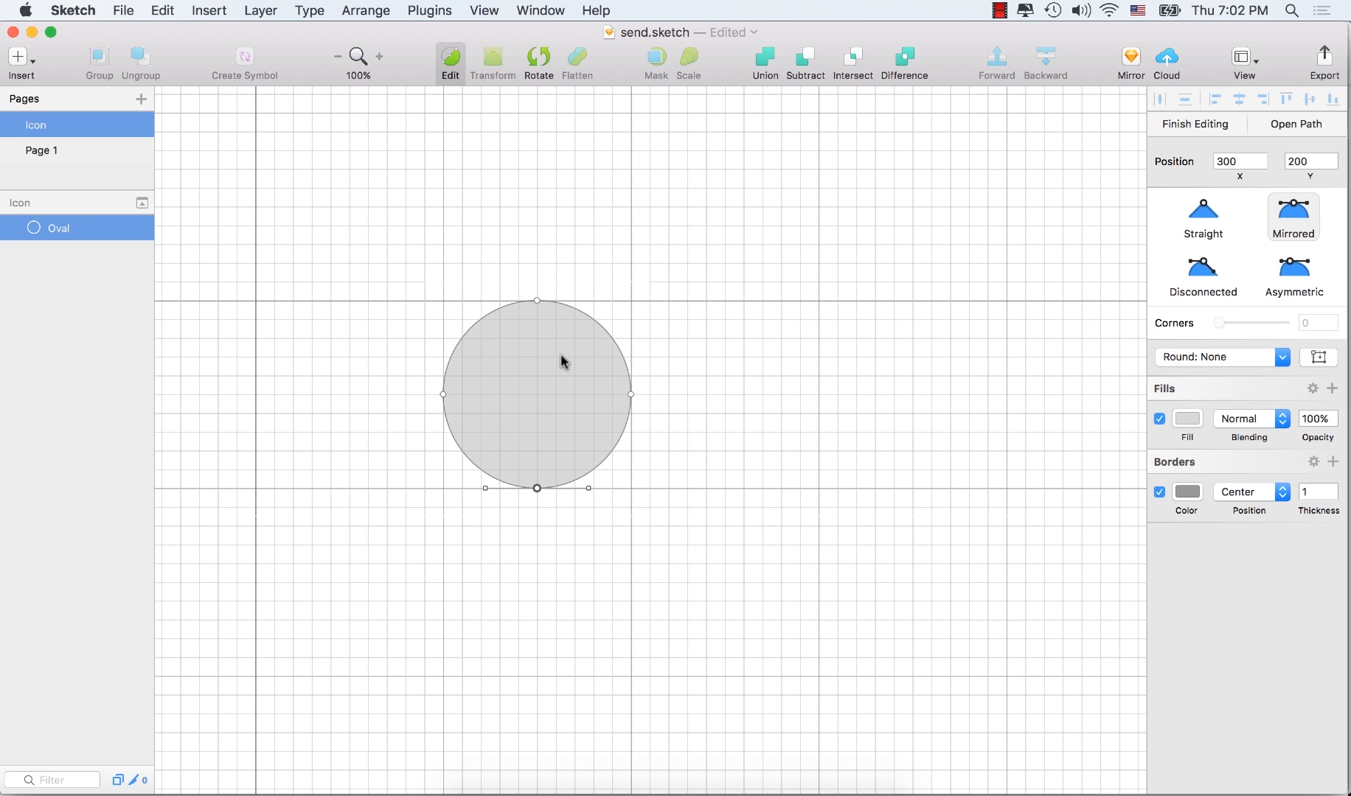
mouse_move(546, 497)
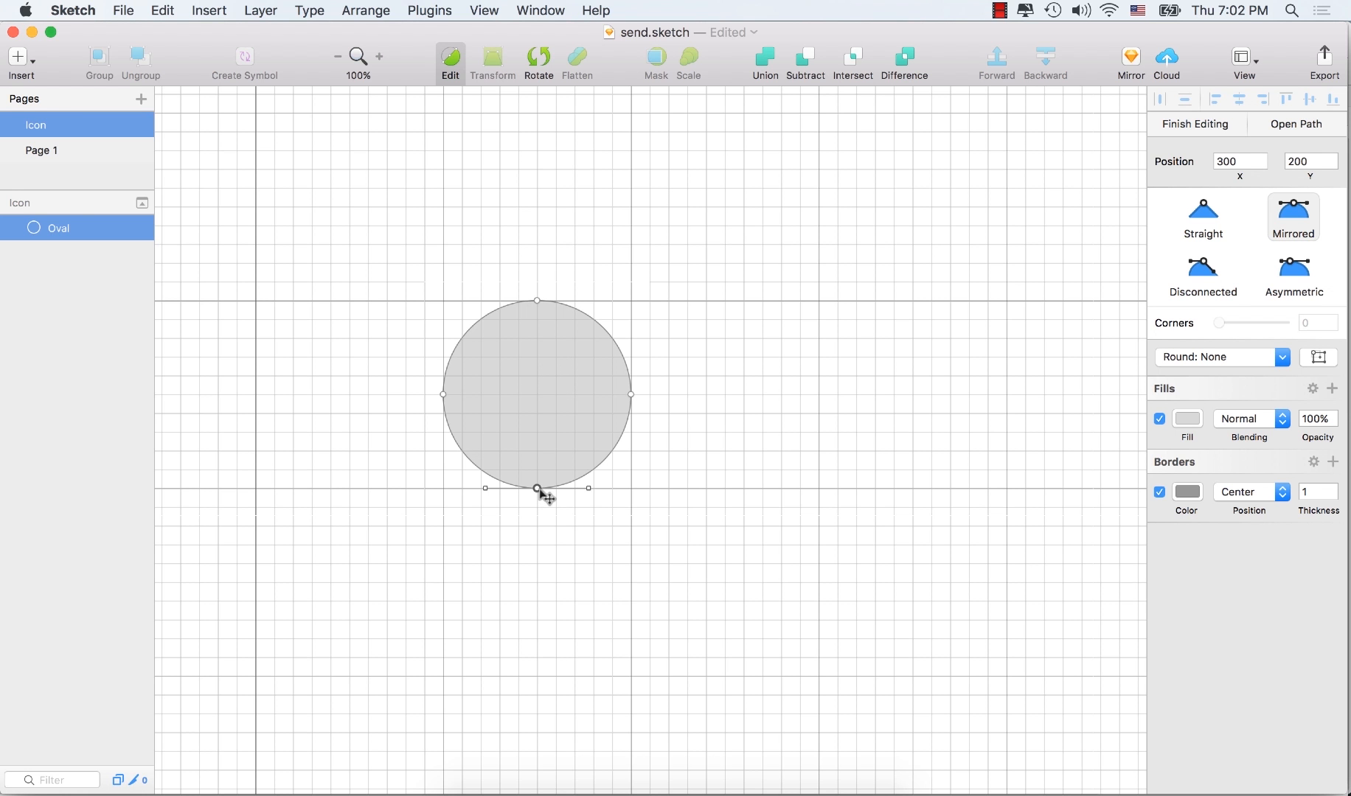
mouse_move(538, 461)
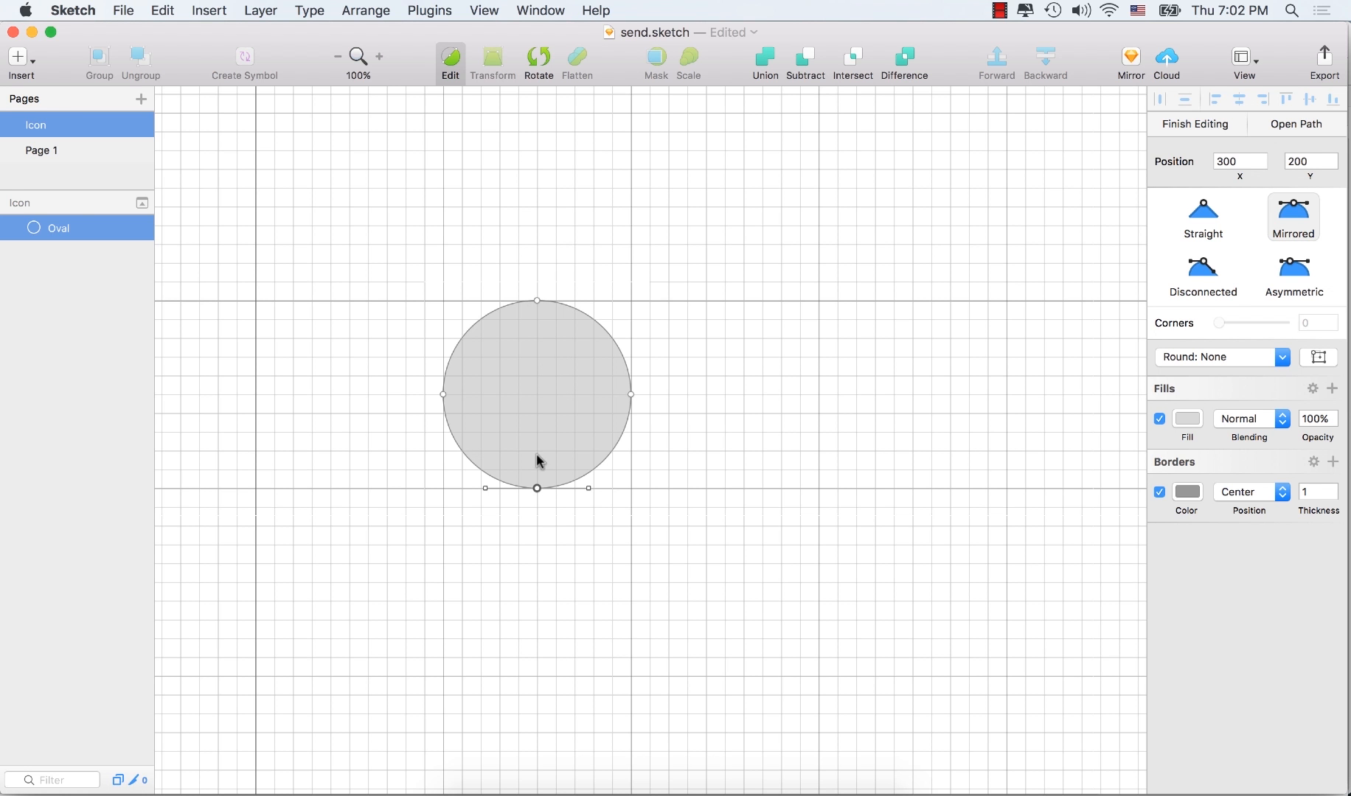
mouse_move(543, 380)
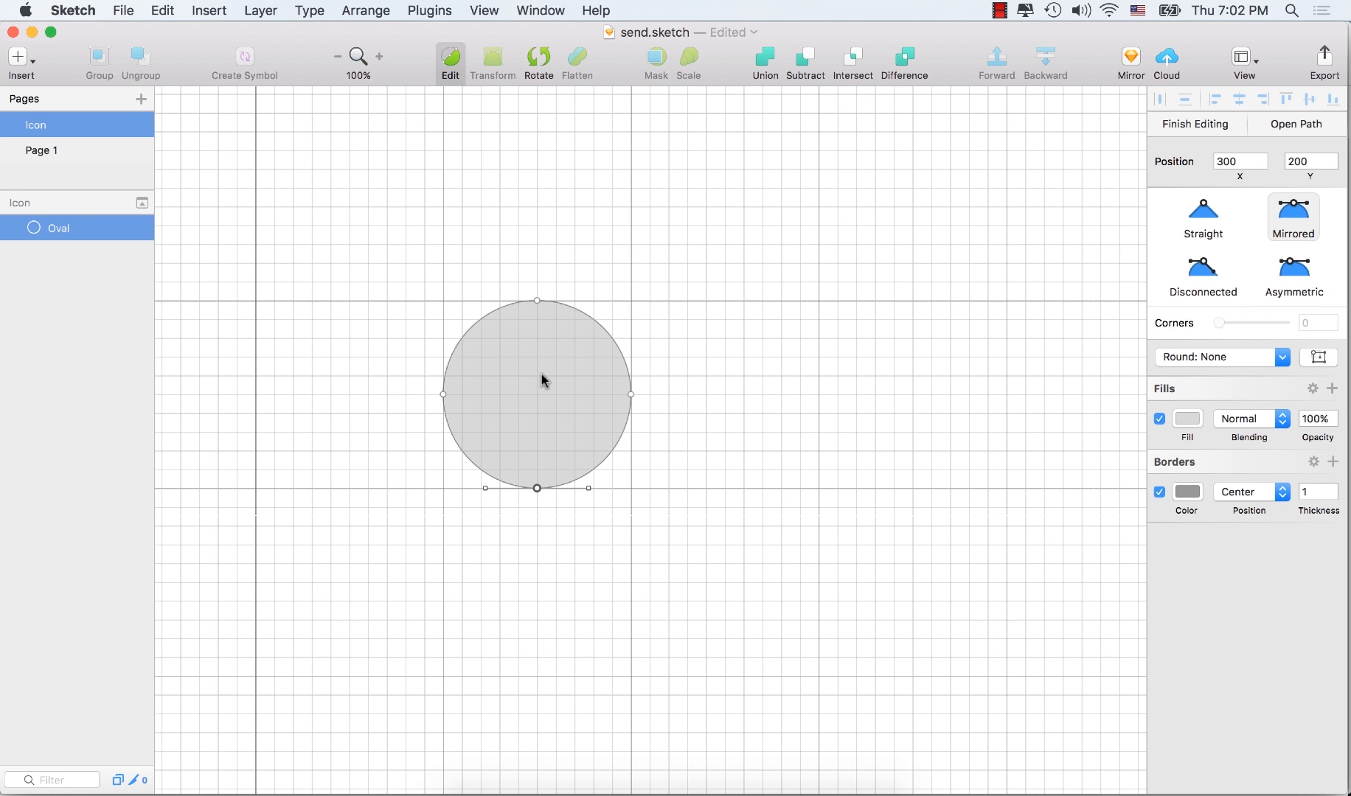
drag(537, 489, 537, 534)
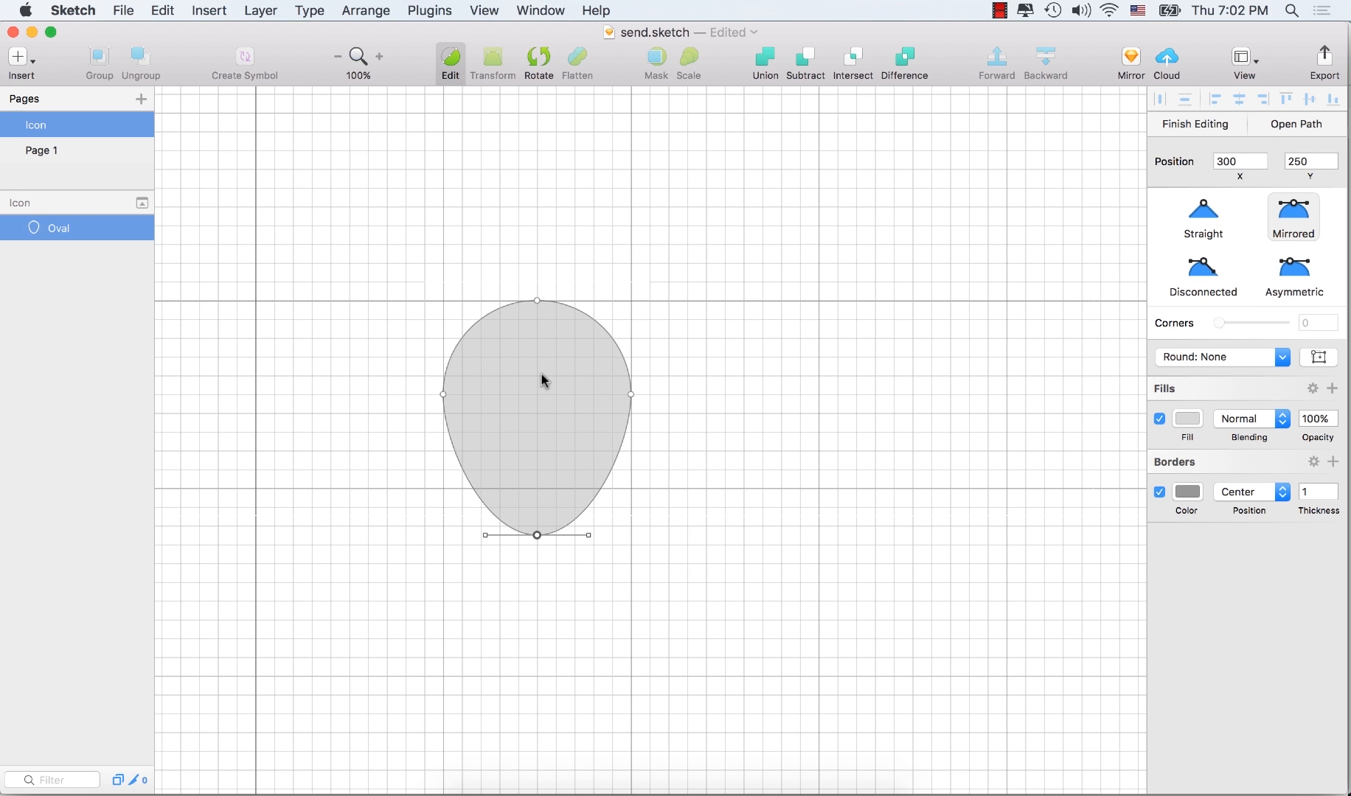
drag(537, 535, 536, 563)
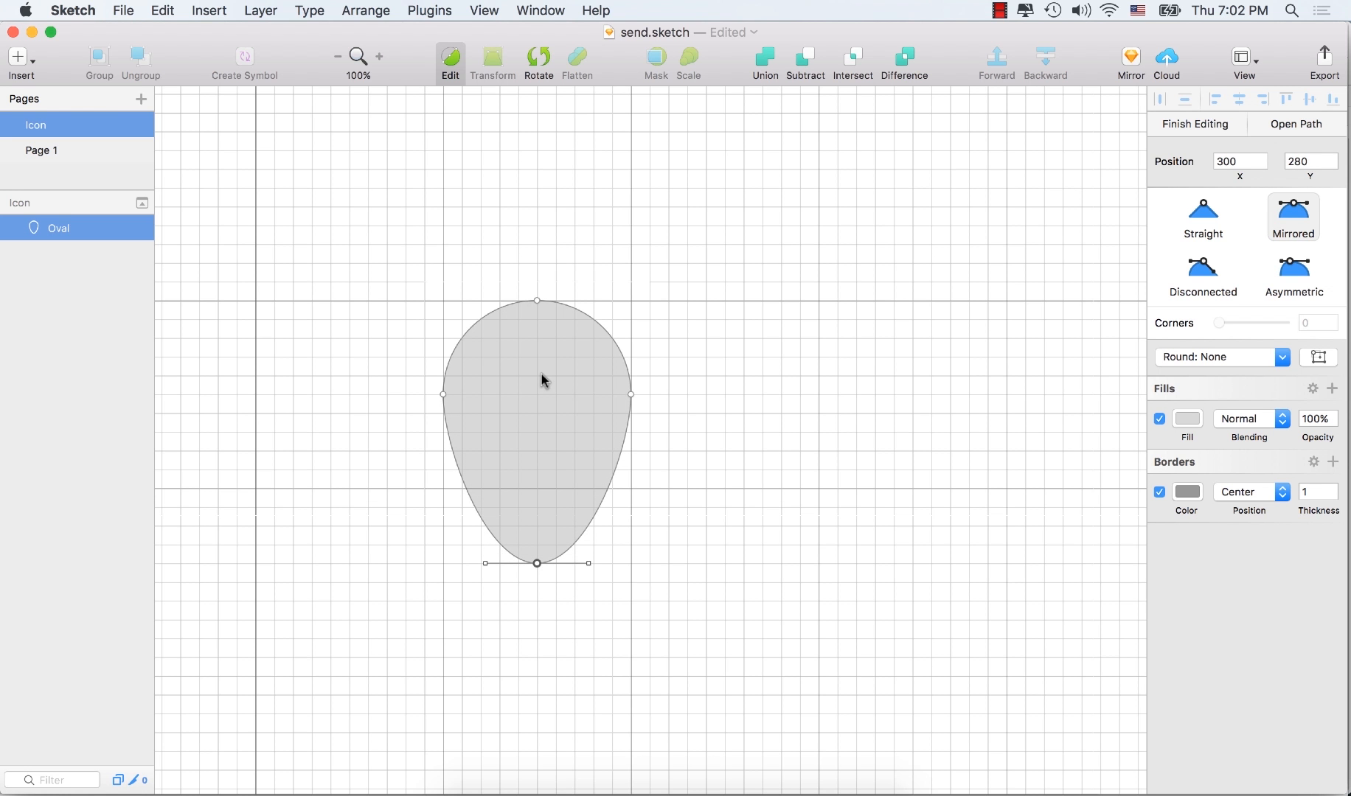
mouse_move(541, 569)
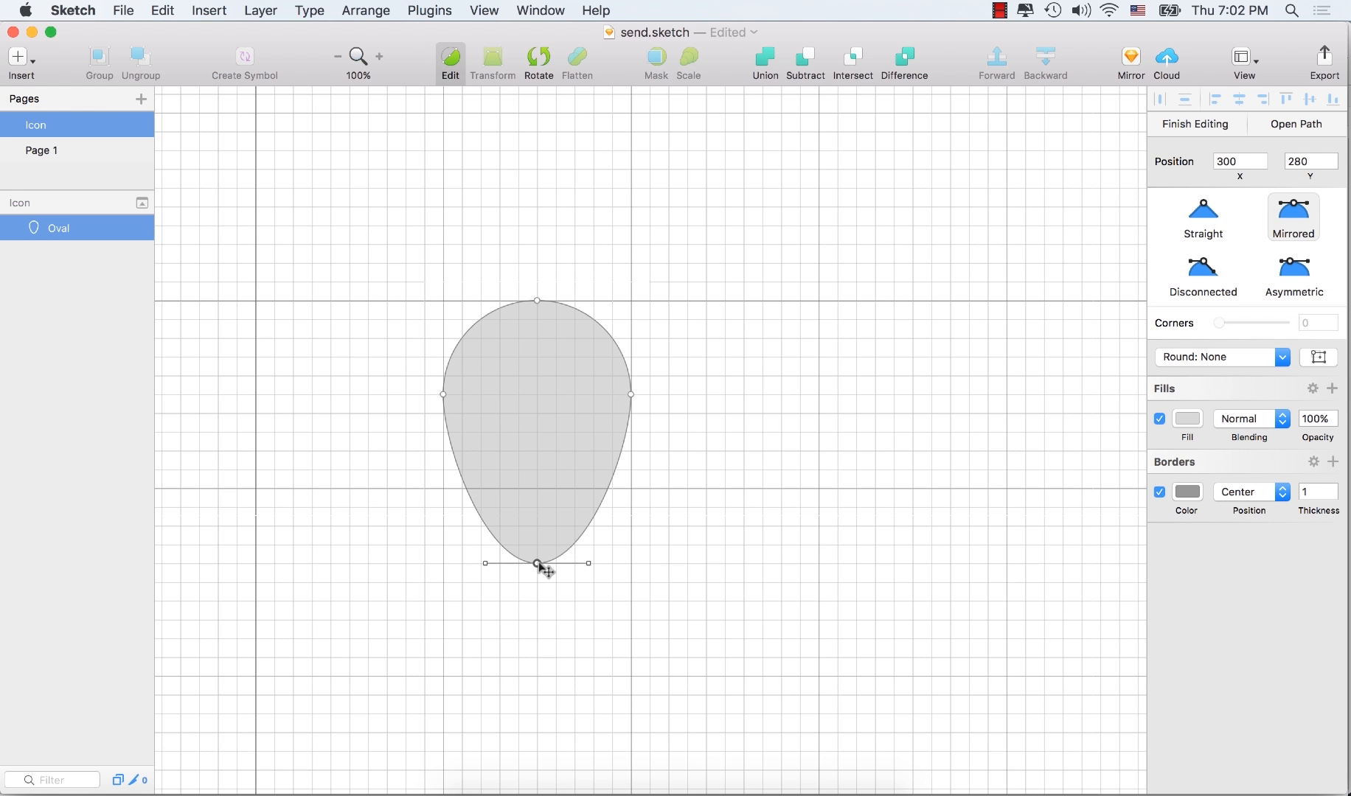
click(1203, 218)
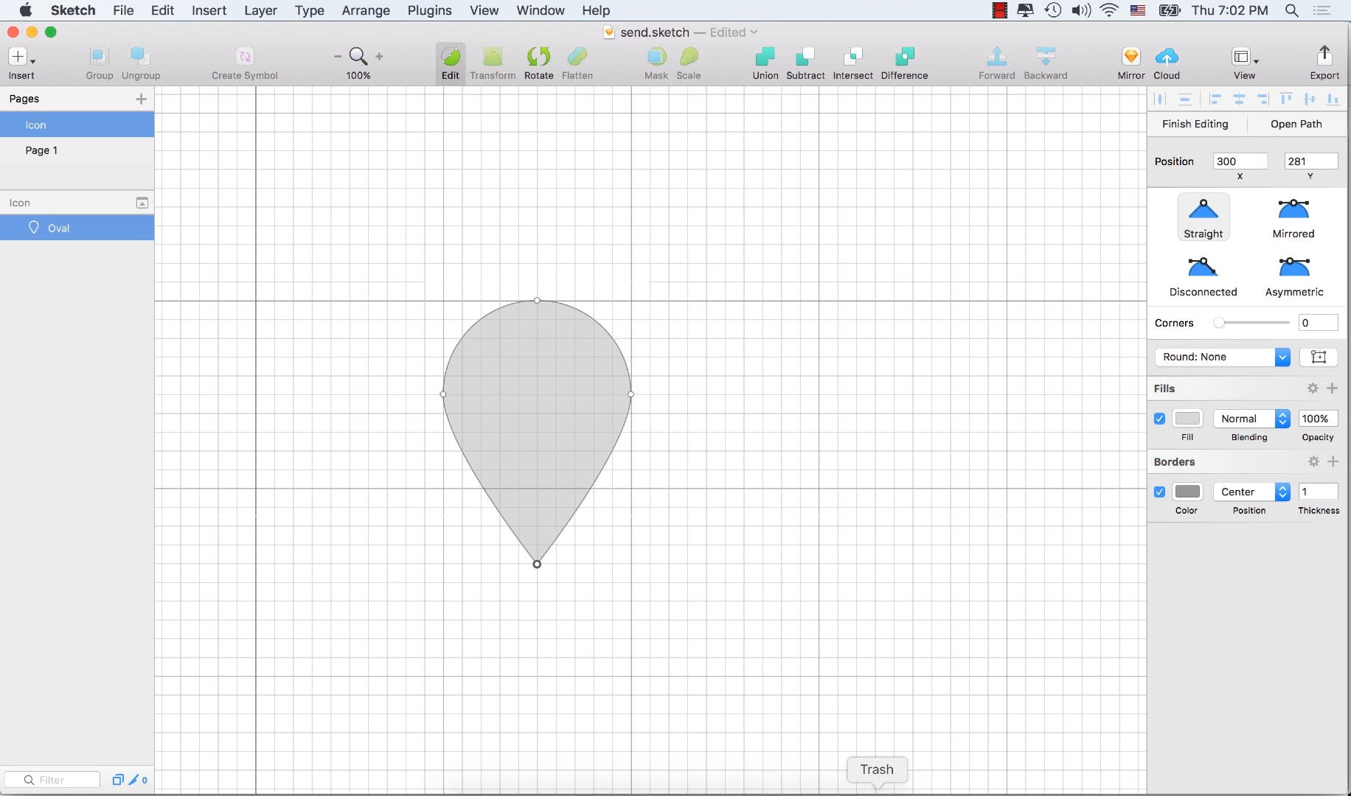
Step: Drag the bottom tip further down so the pin measures 200 × 307
drag(536, 563, 536, 573)
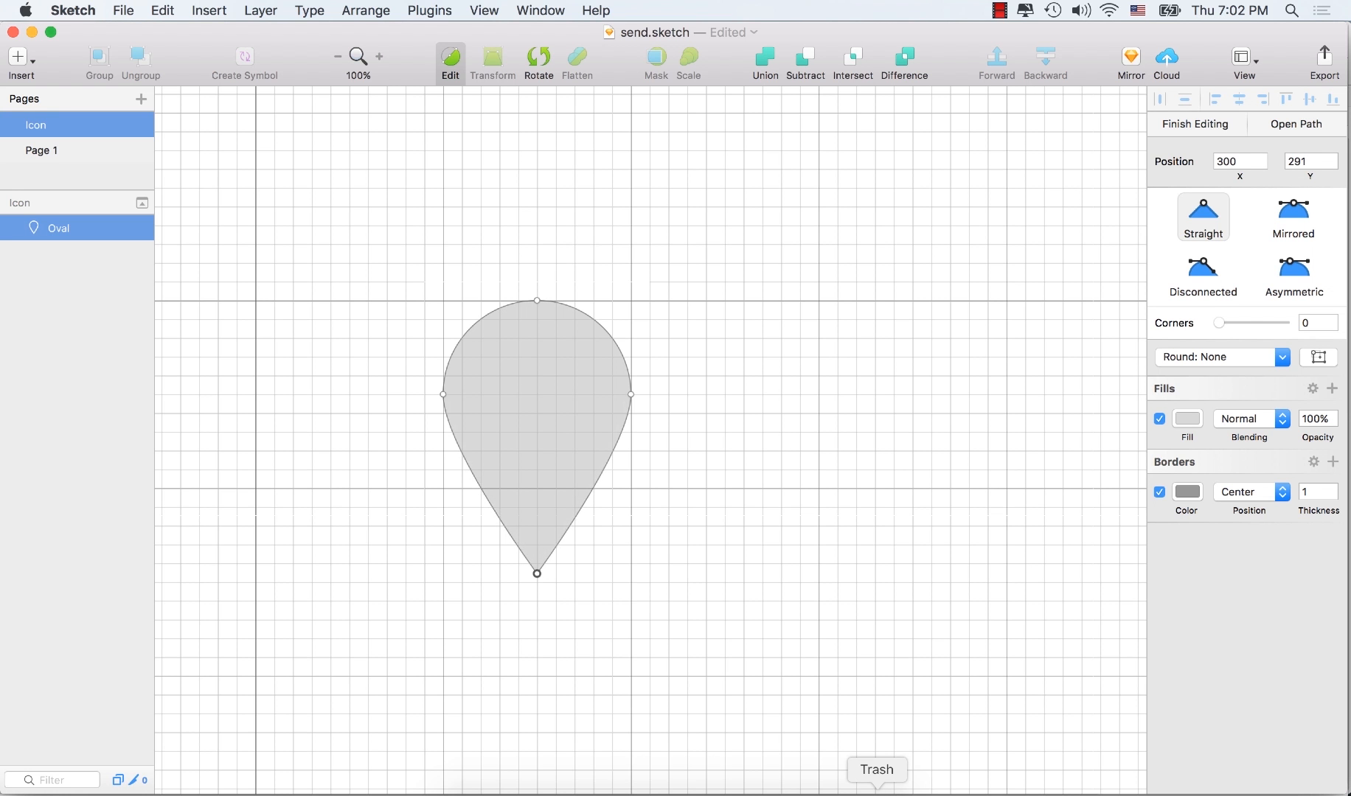
drag(536, 573, 536, 582)
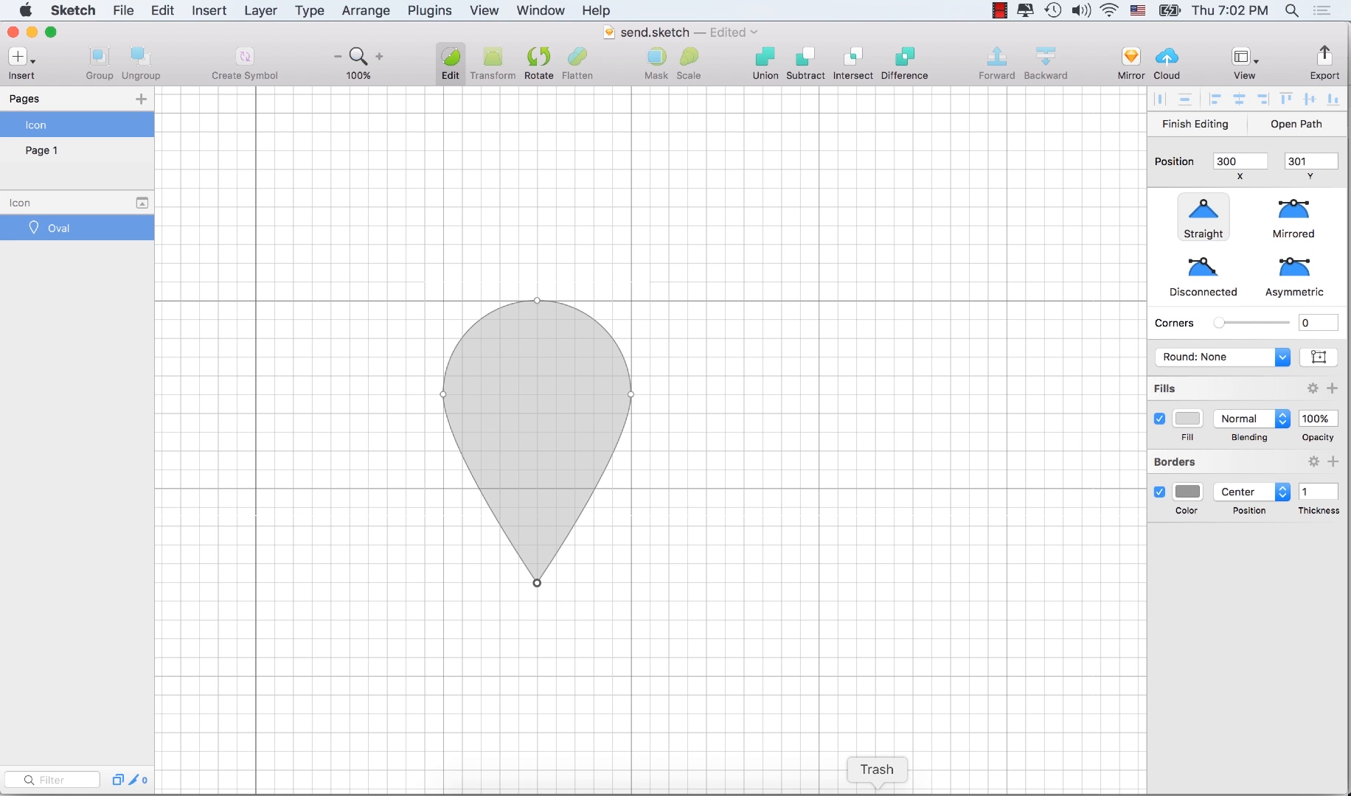
drag(536, 582, 536, 588)
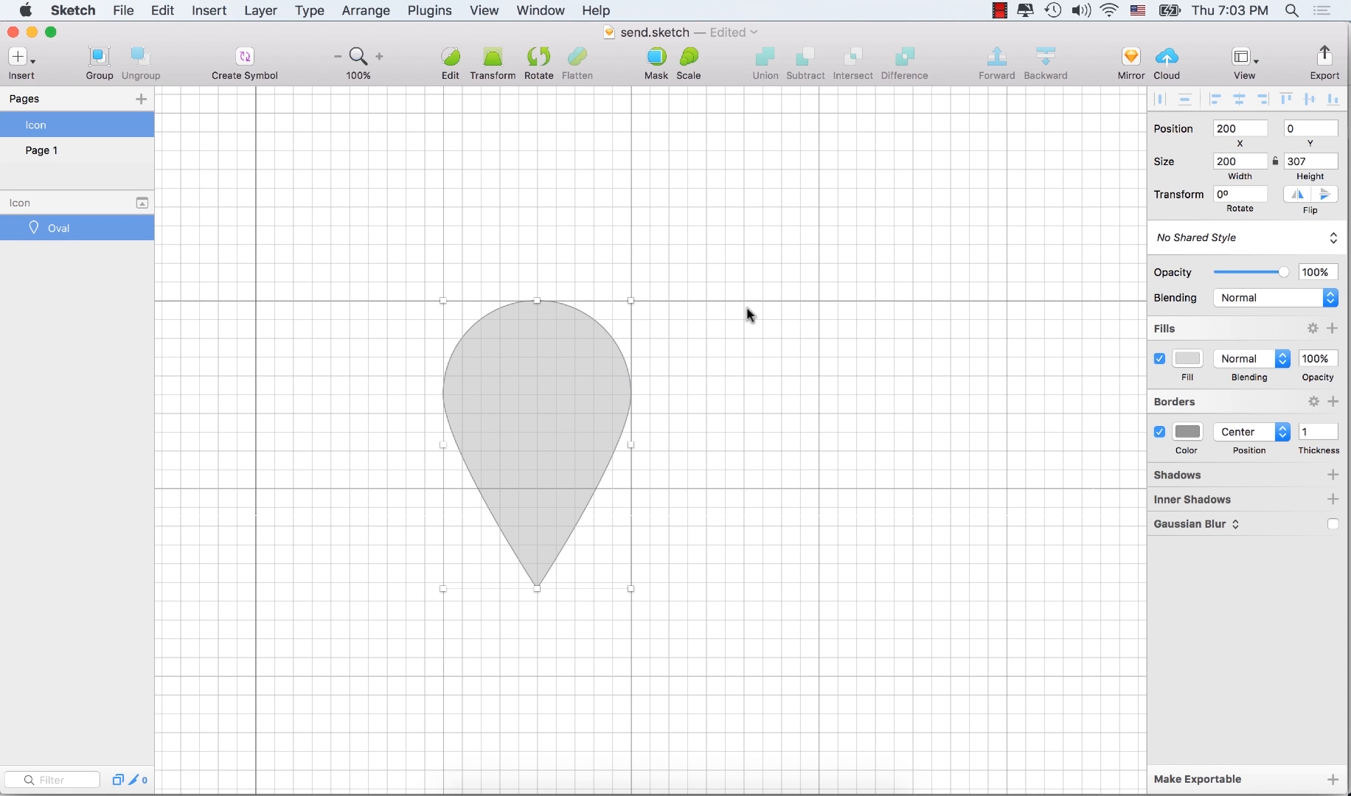
Step: Draw an 80 × 80 circle in the pin's head, centred on its vertical axis
click(21, 56)
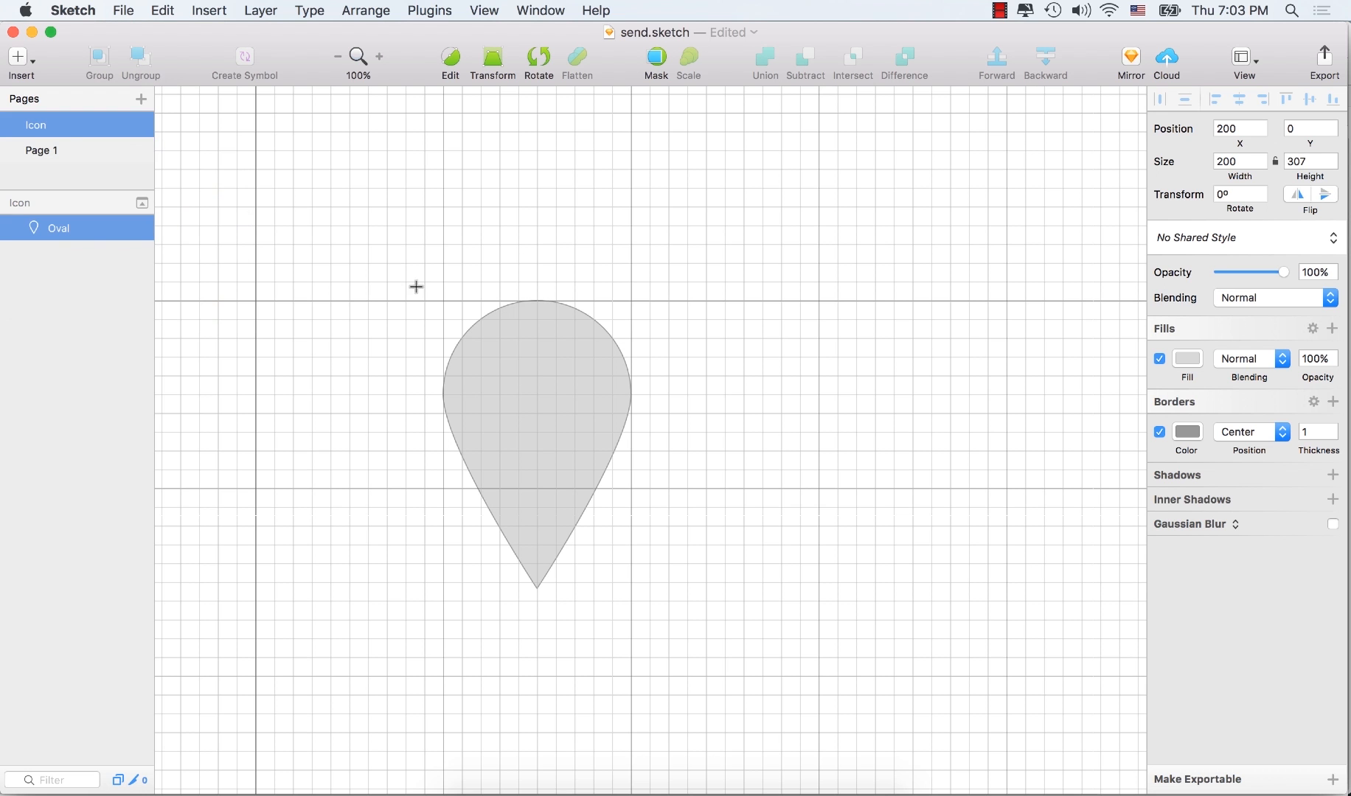
mouse_move(500, 373)
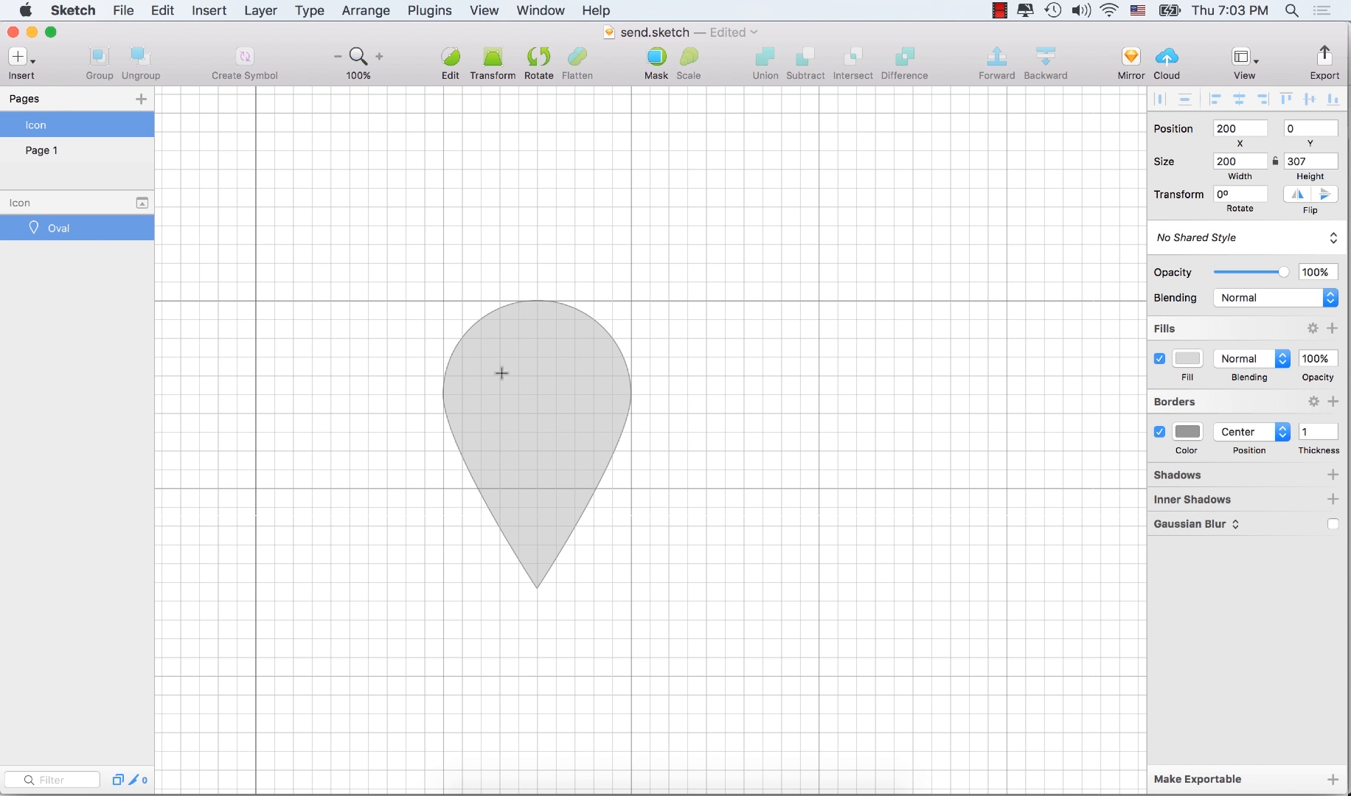
drag(501, 373, 536, 409)
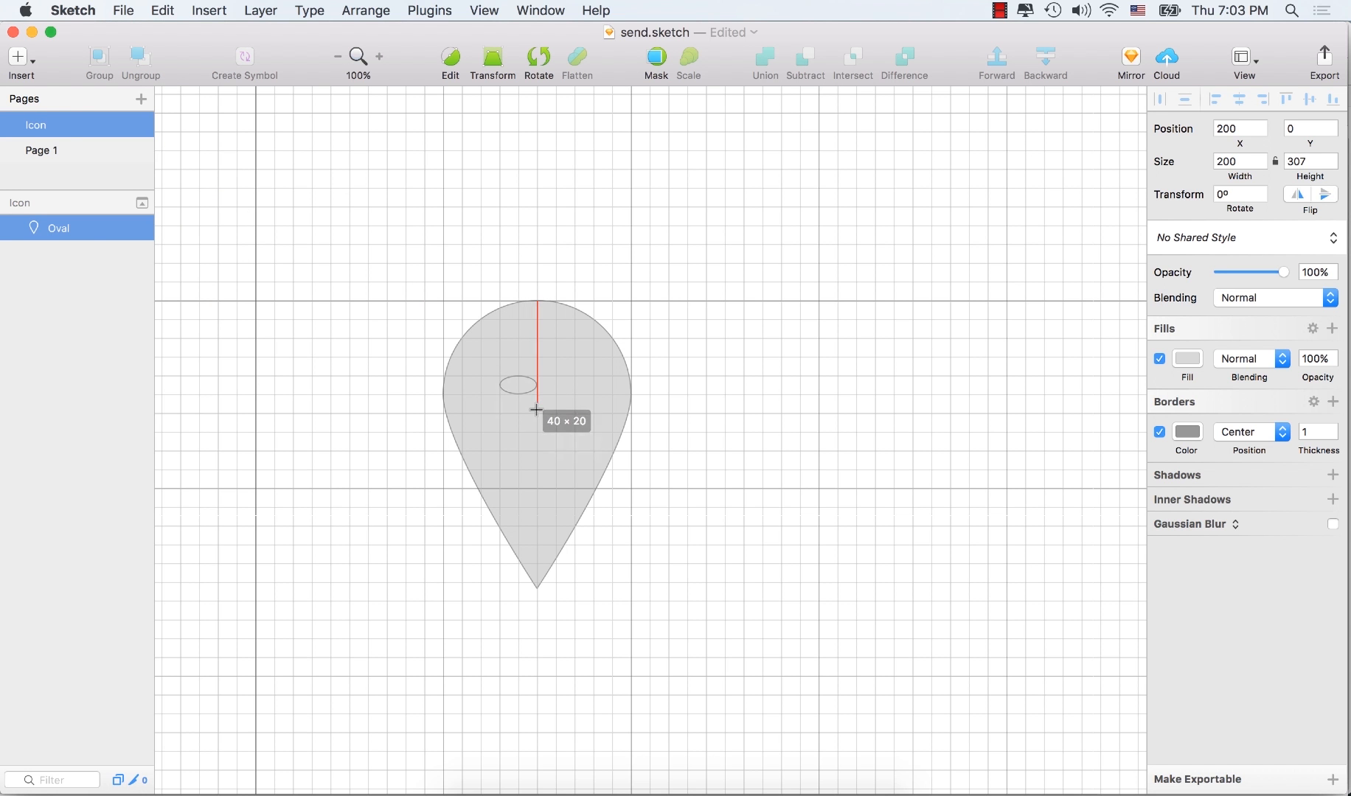
drag(517, 385, 538, 417)
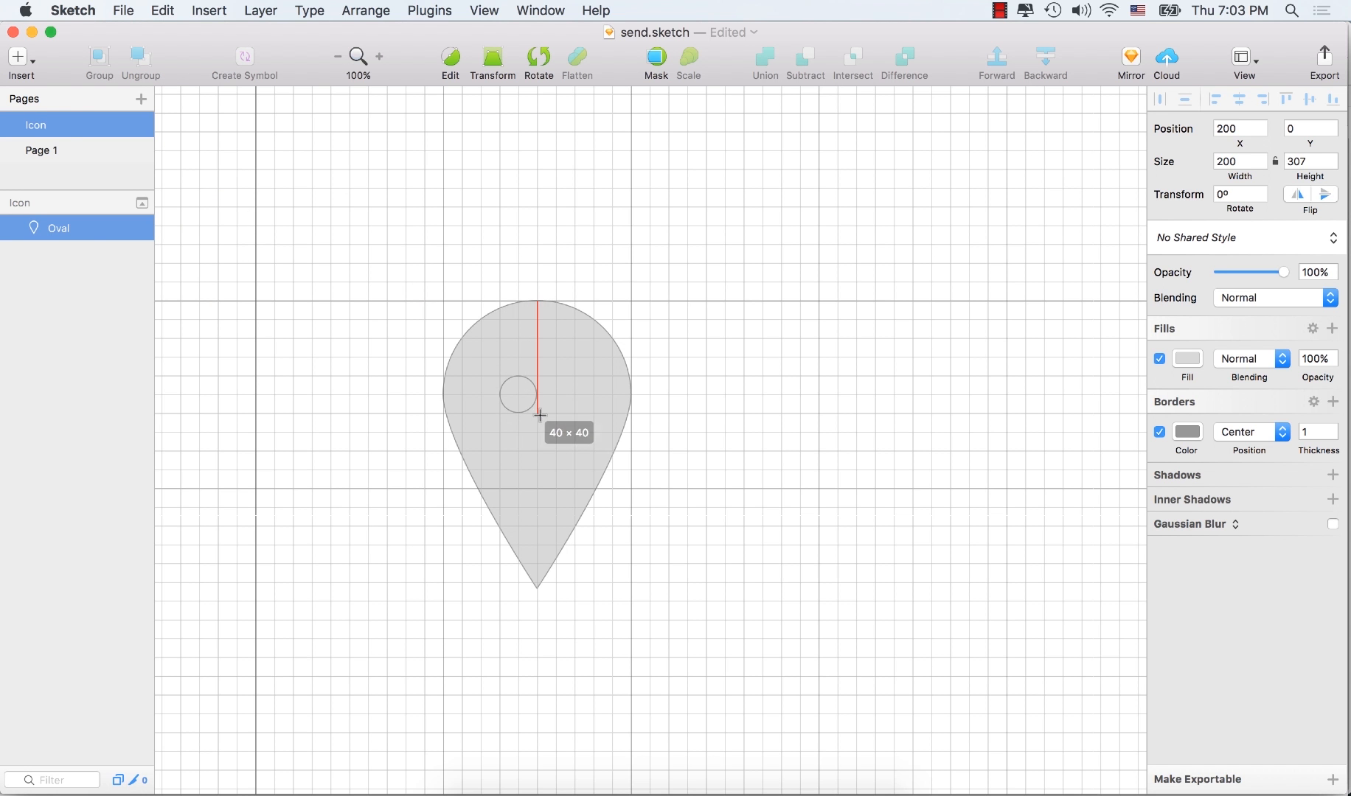
drag(541, 414, 579, 446)
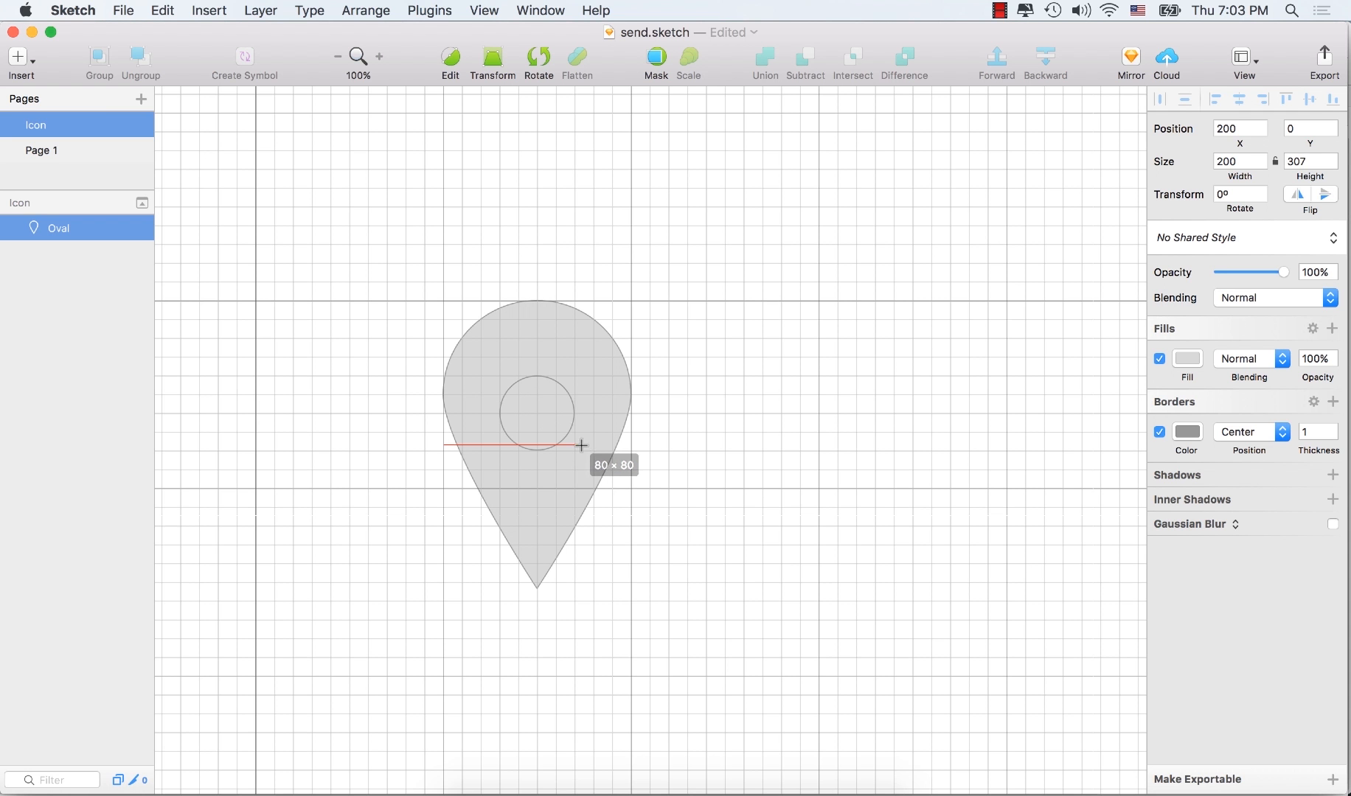
drag(498, 377, 581, 446)
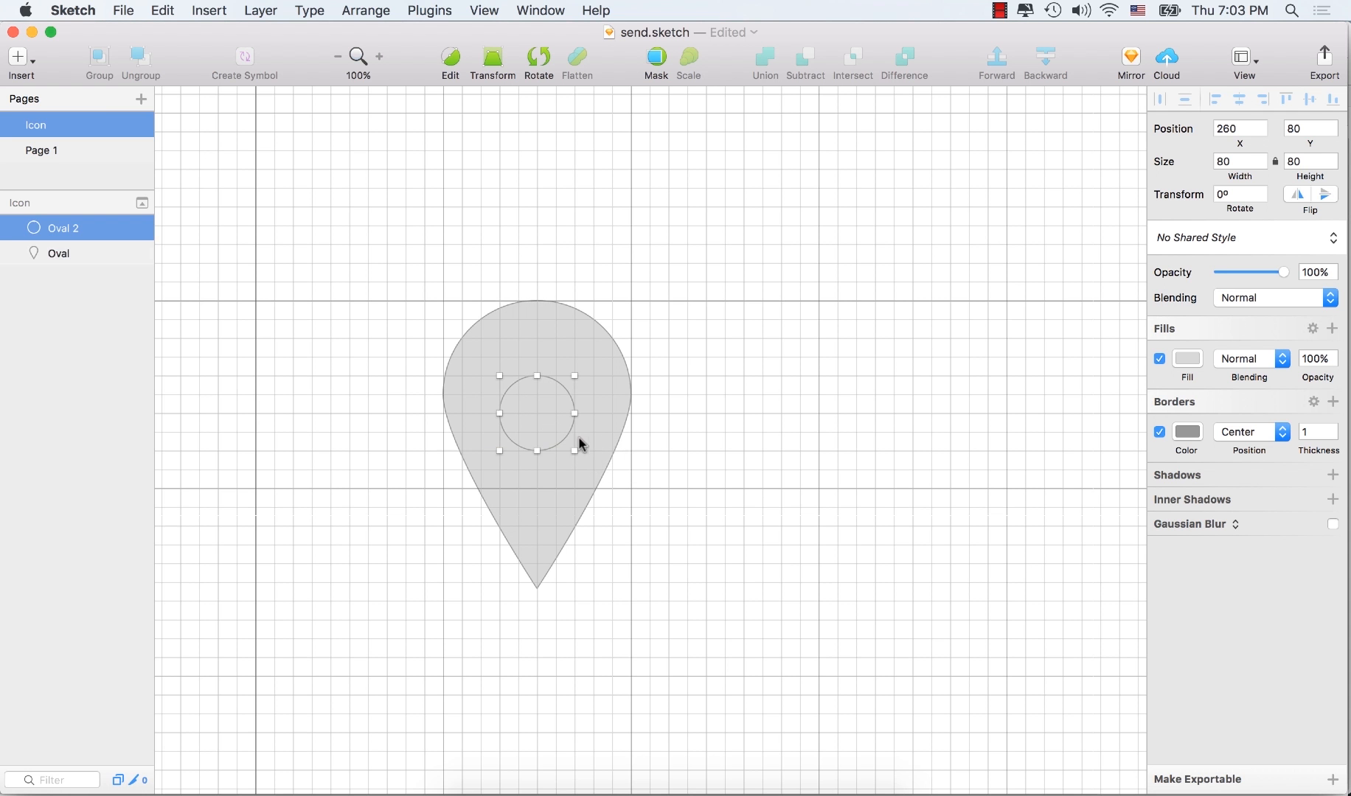
drag(536, 412, 536, 386)
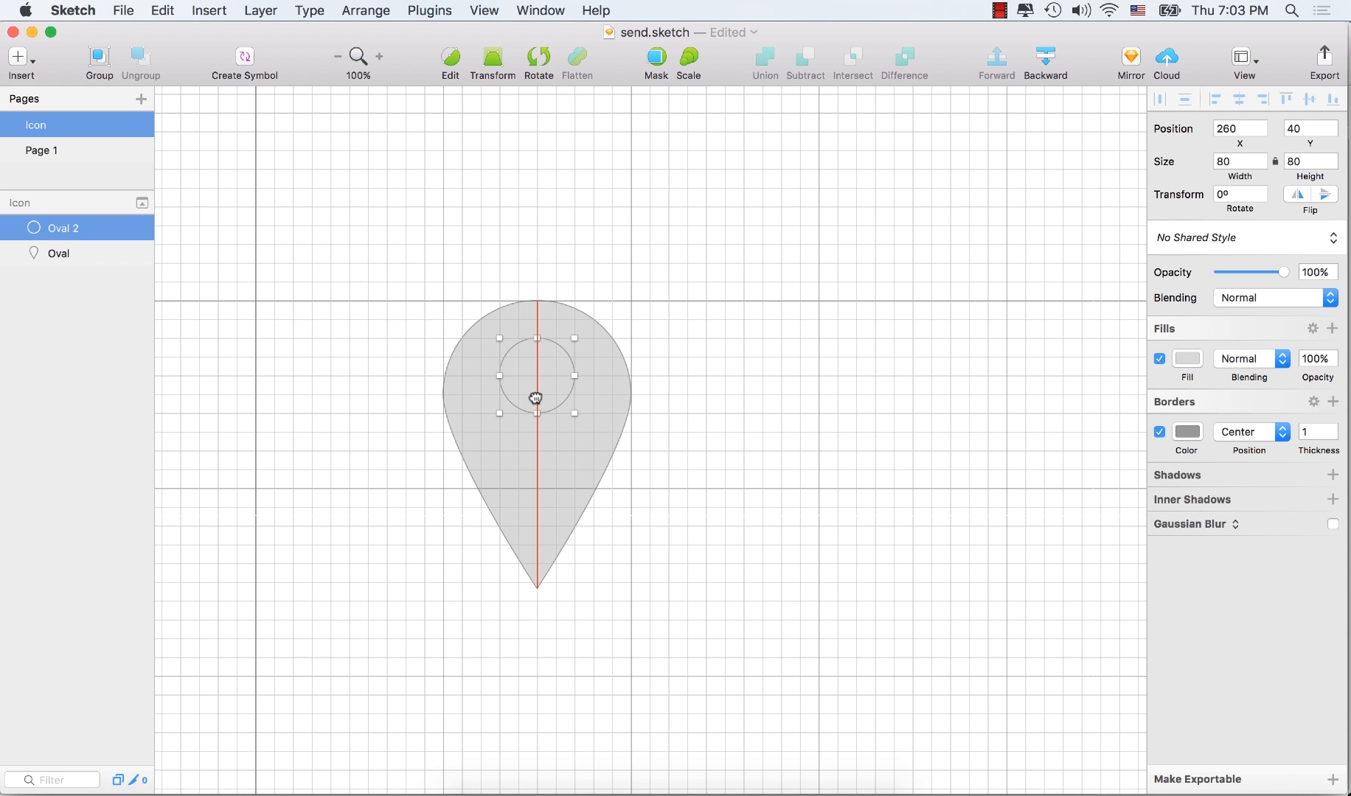
Step: Nudge the circle into the head's centre and subtract it from the pin
drag(535, 397, 535, 414)
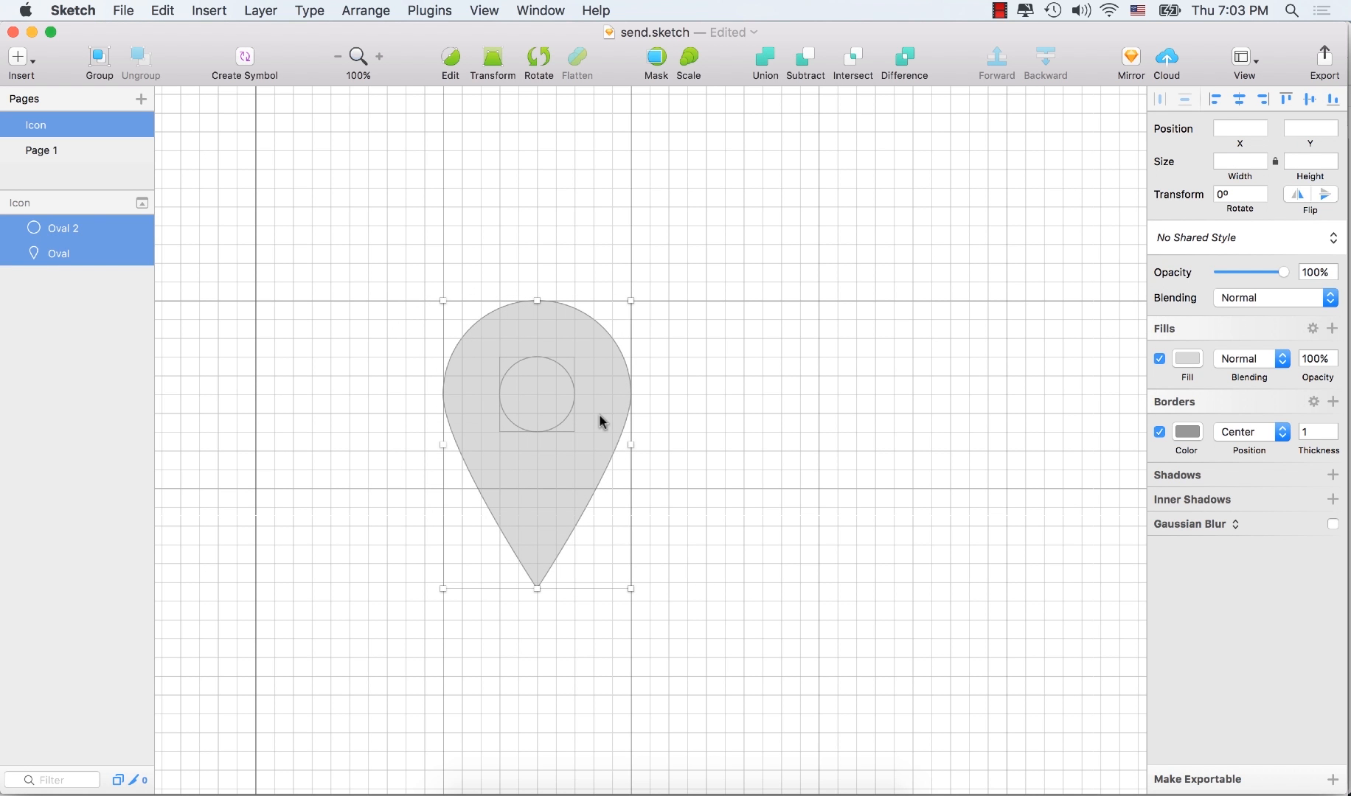
mouse_move(720, 618)
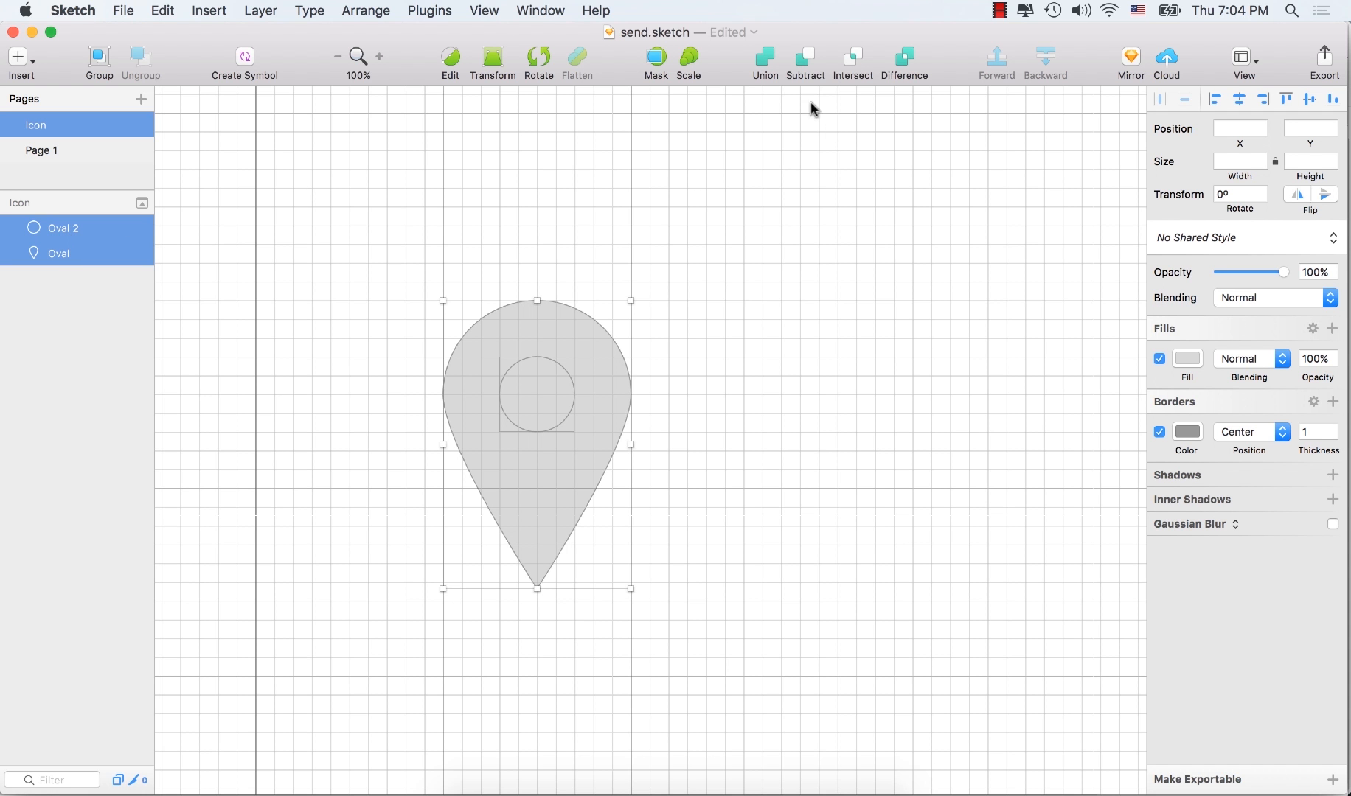
click(804, 63)
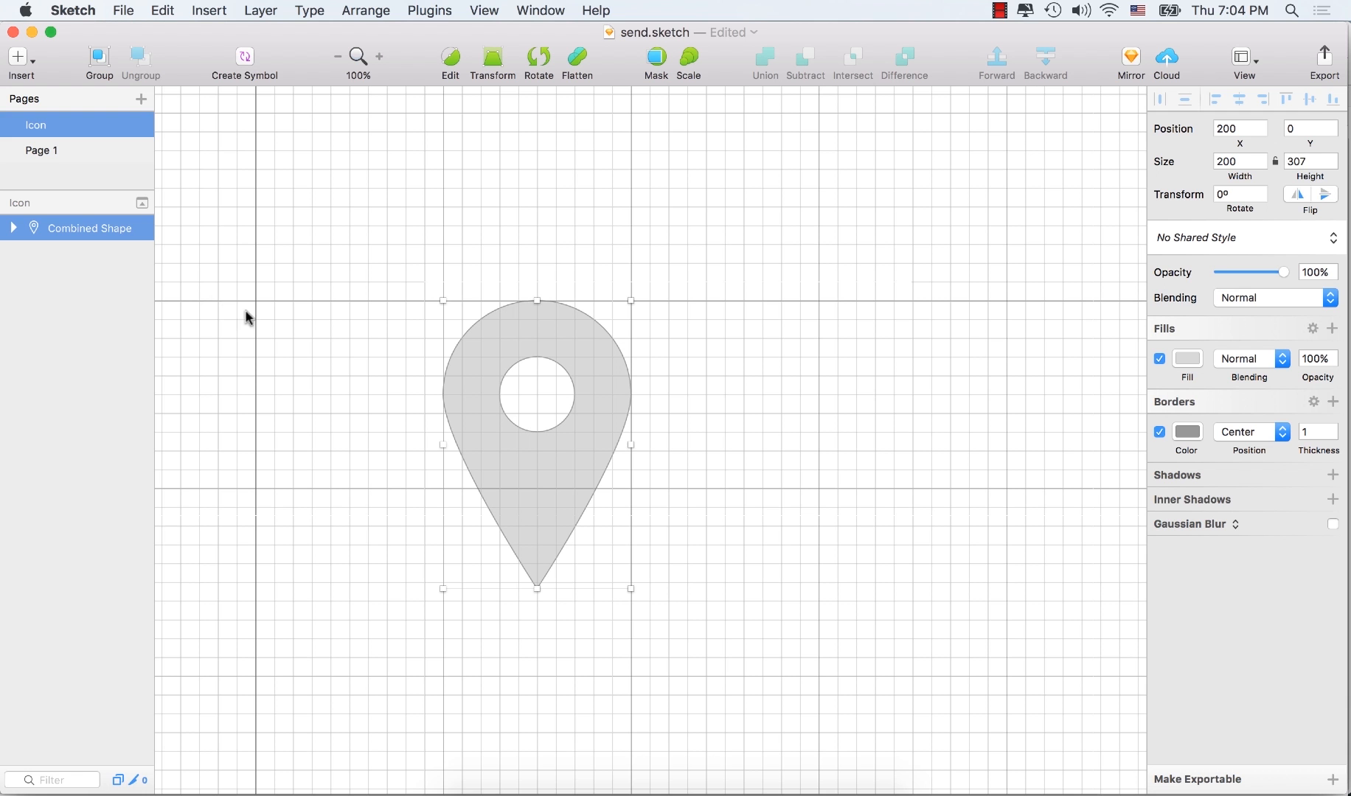
mouse_move(532, 349)
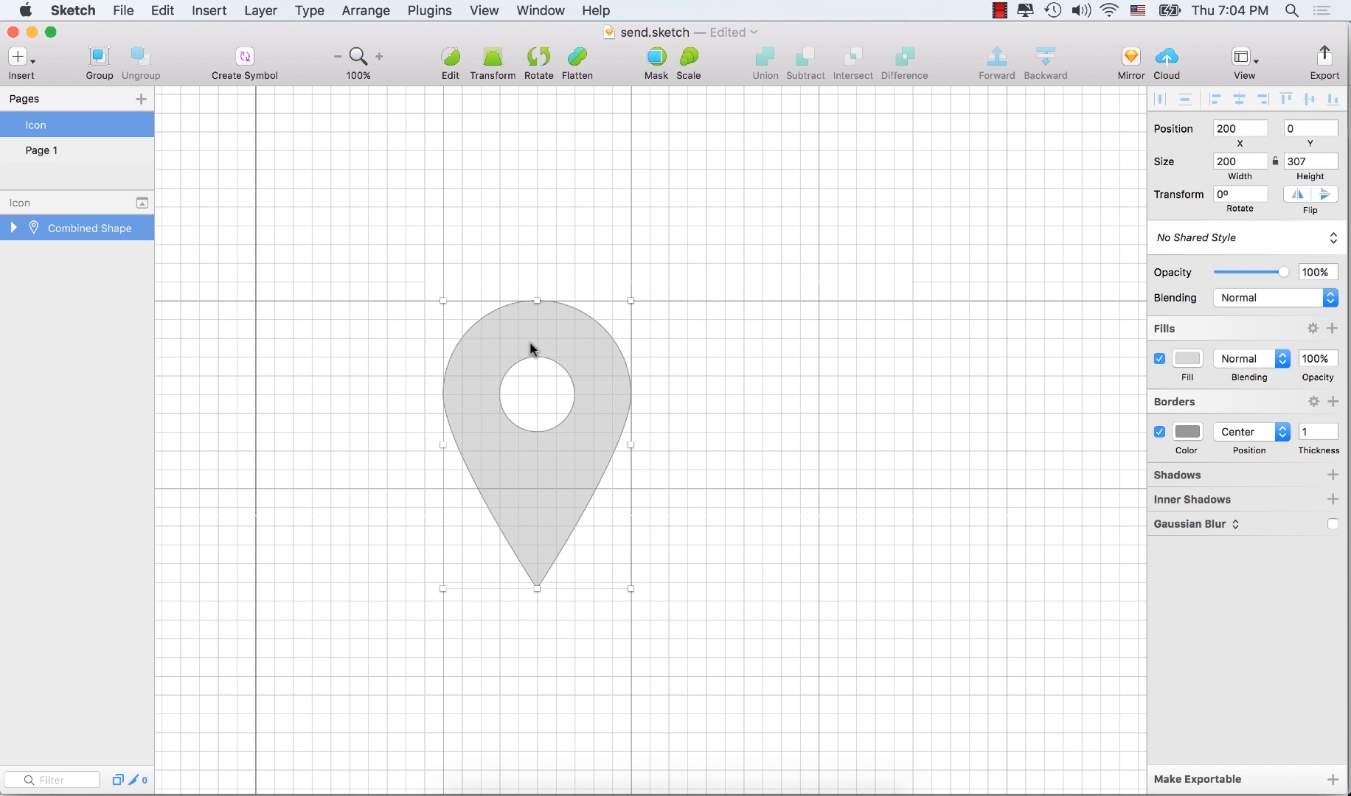
mouse_move(526, 430)
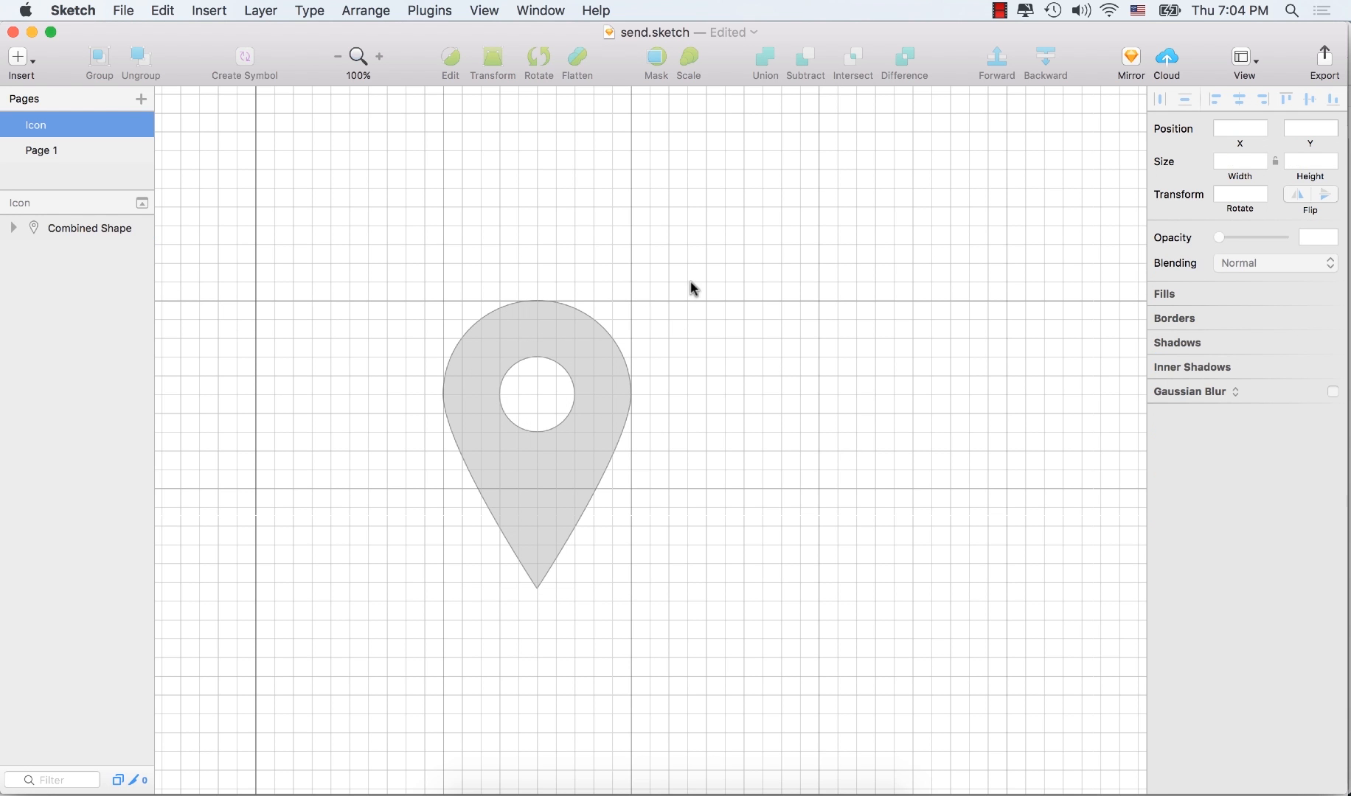
Step: Turn off the grid and drag the combined pin up and to the right
click(1243, 57)
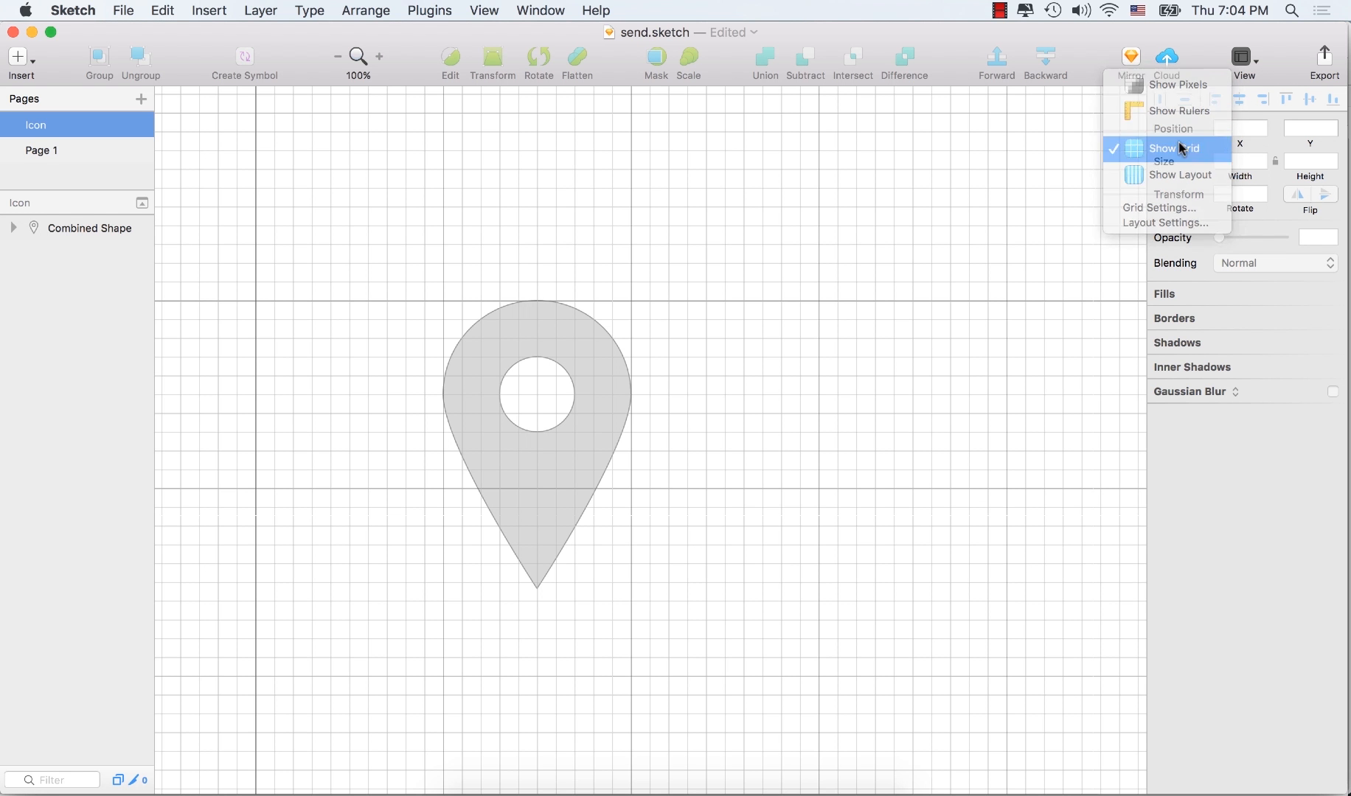
click(1172, 148)
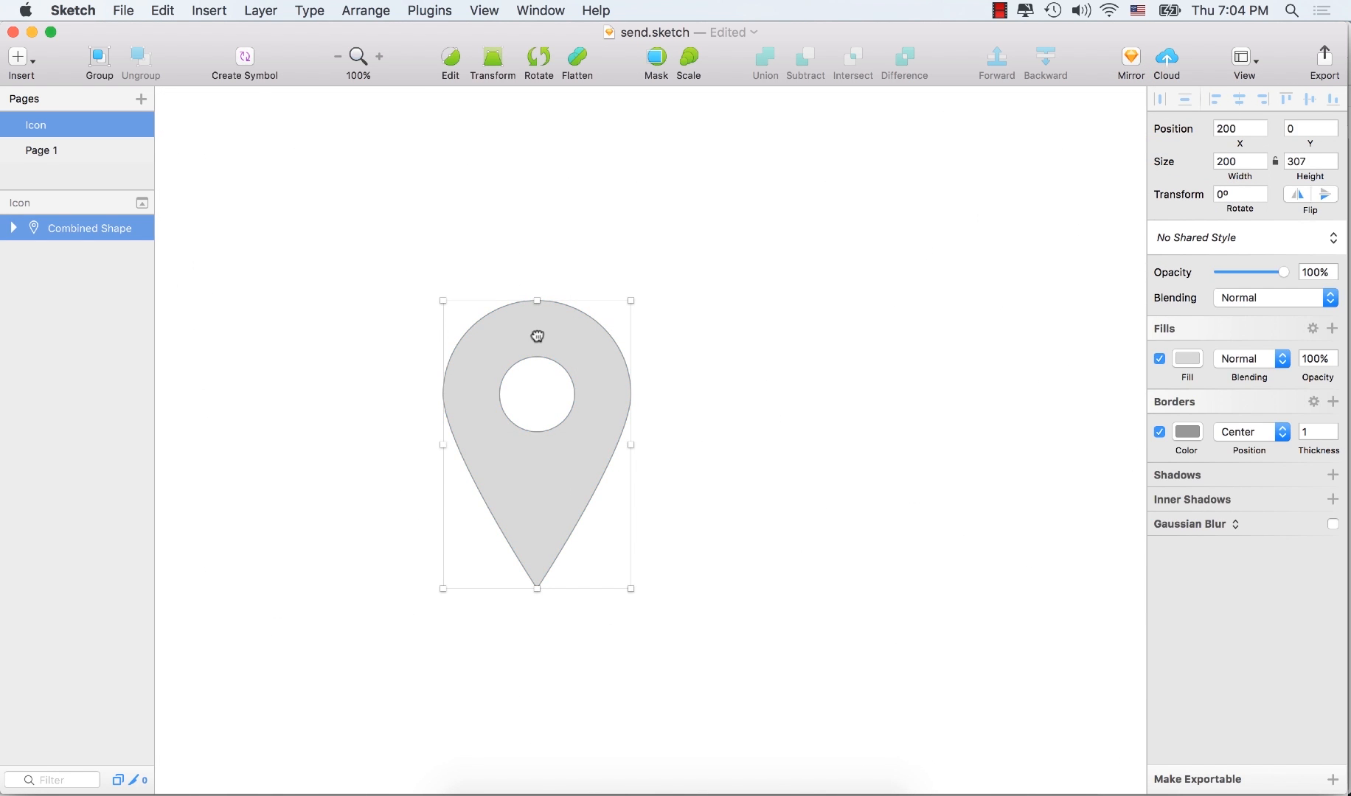
drag(536, 336, 671, 253)
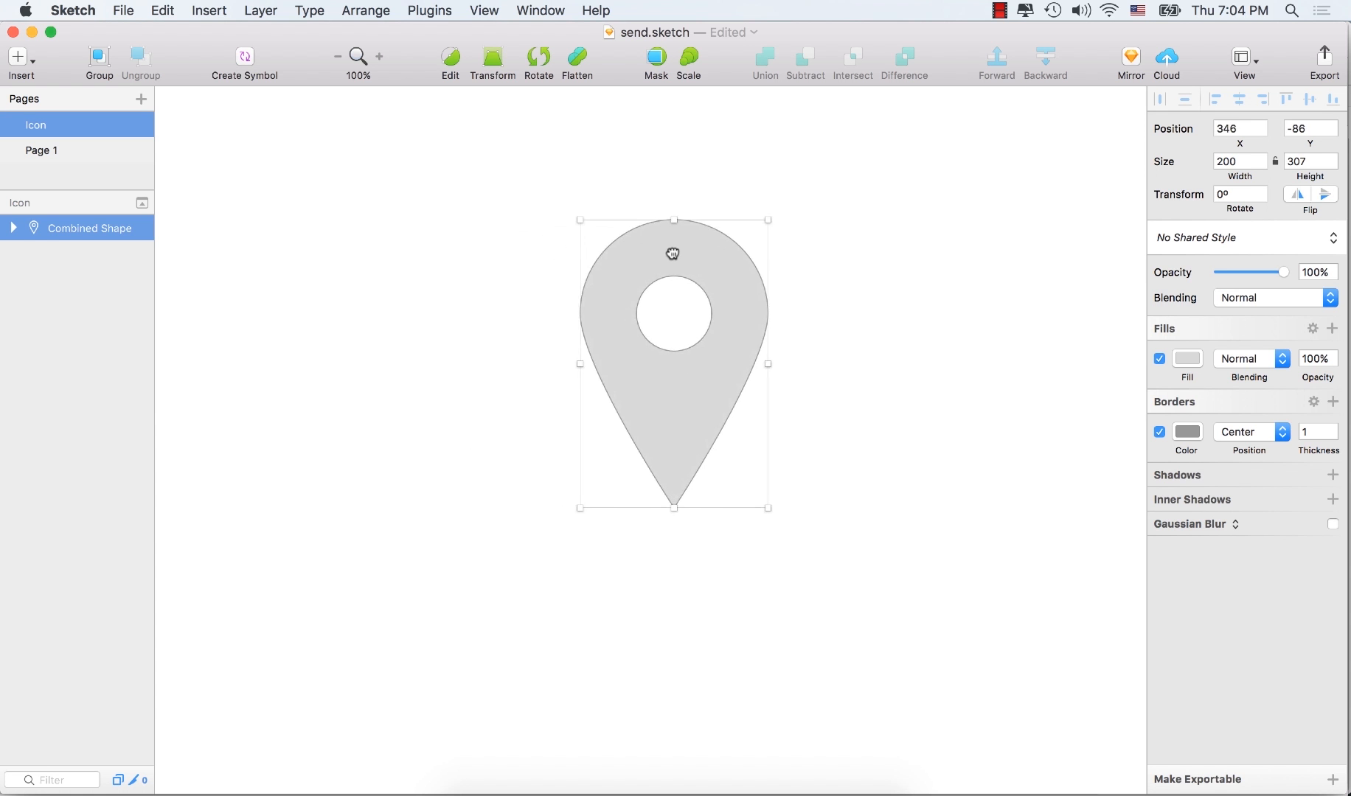
drag(671, 254, 671, 247)
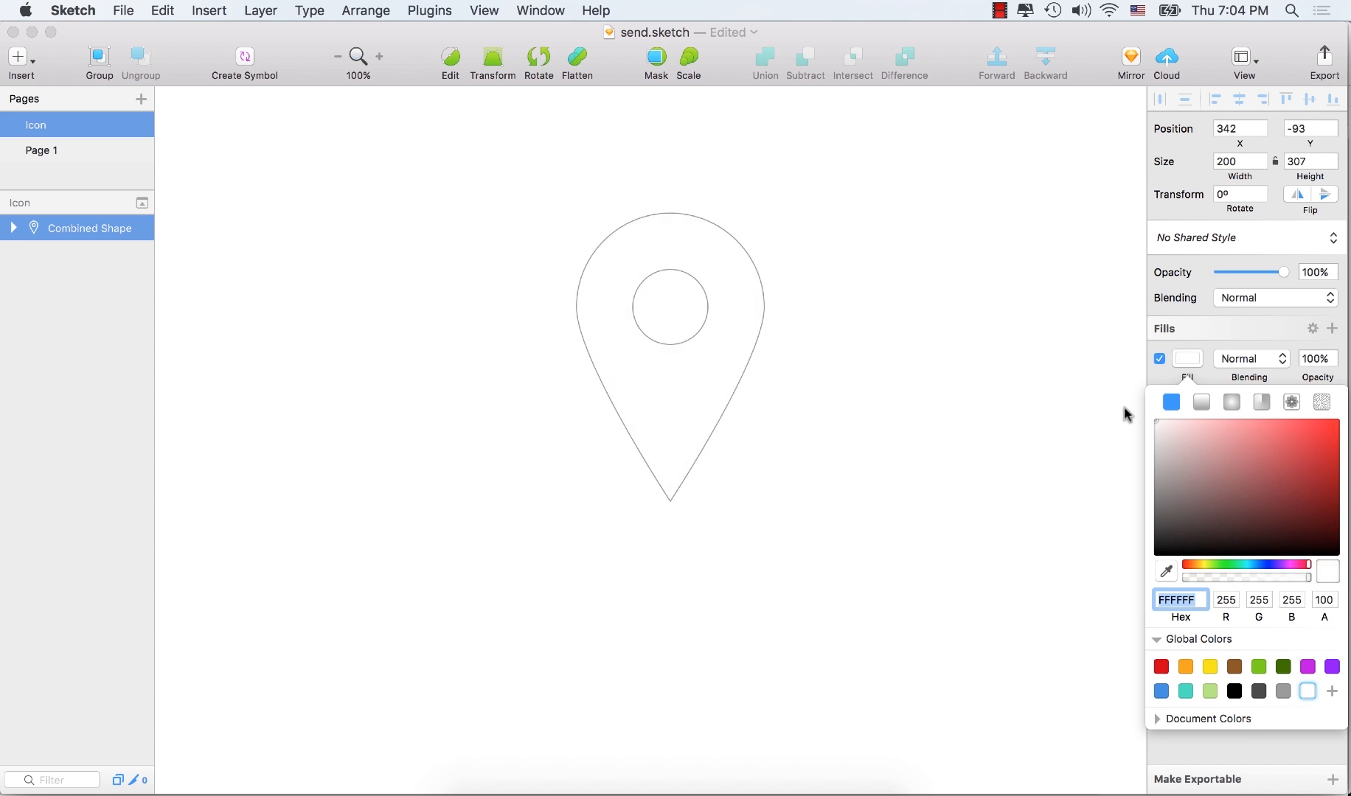
Step: Remove the pin's fill and thicken its border to 8
click(1163, 469)
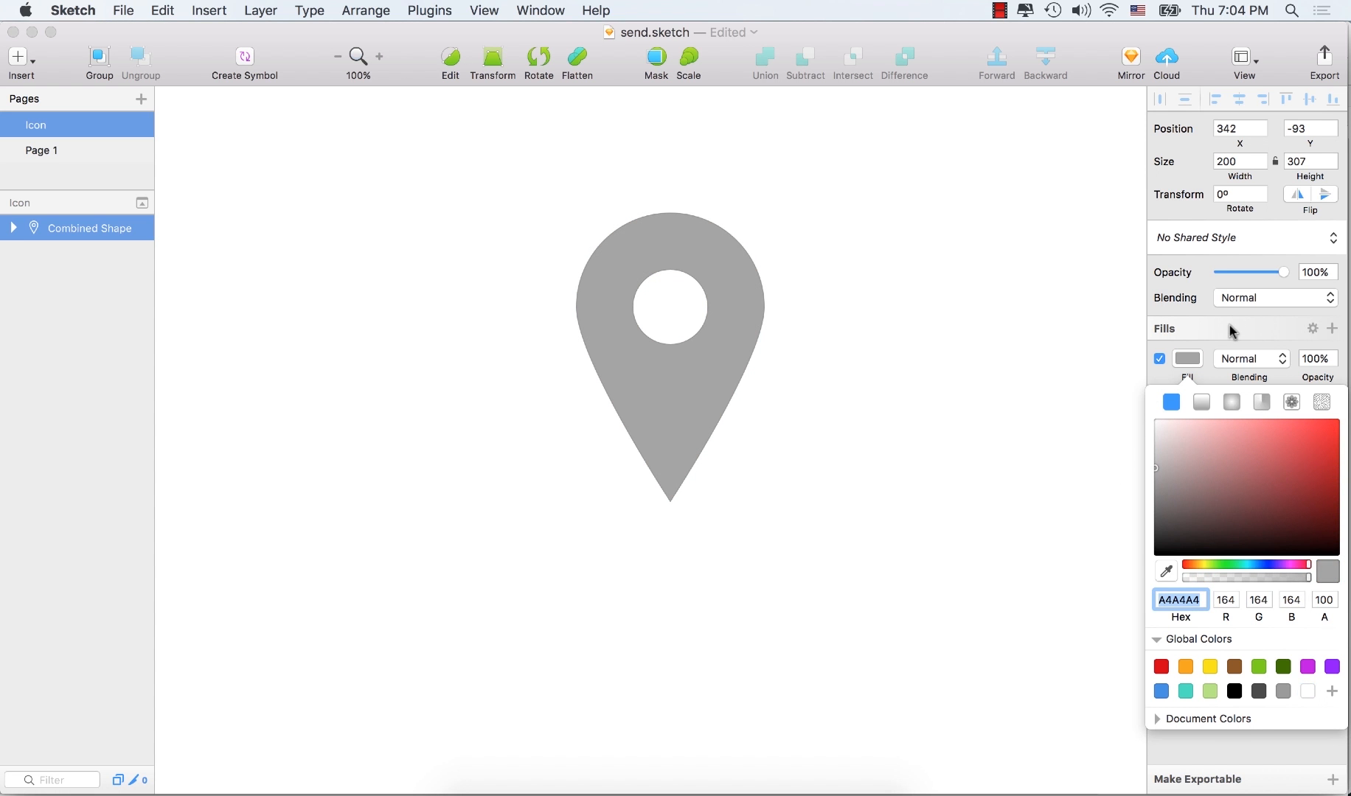
click(1331, 402)
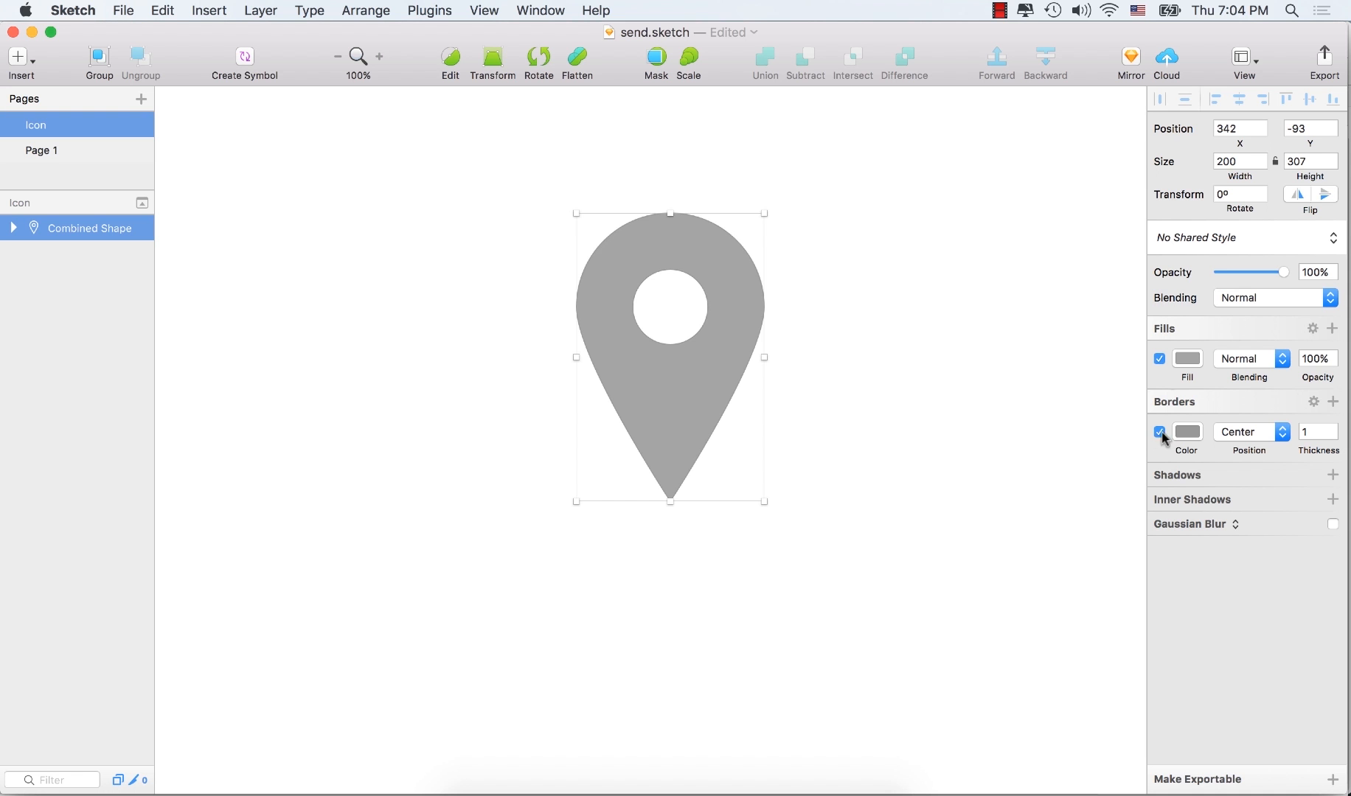
click(1159, 358)
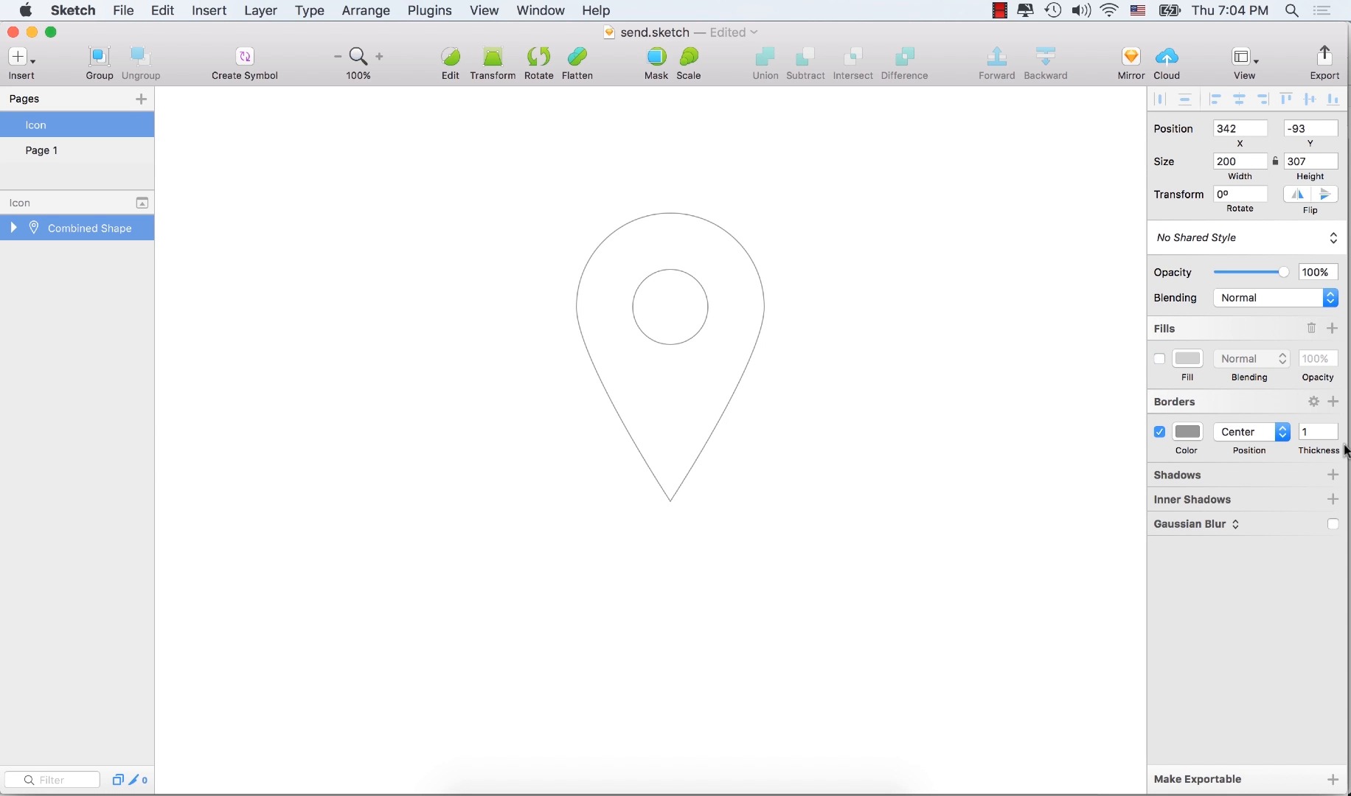
click(1334, 429)
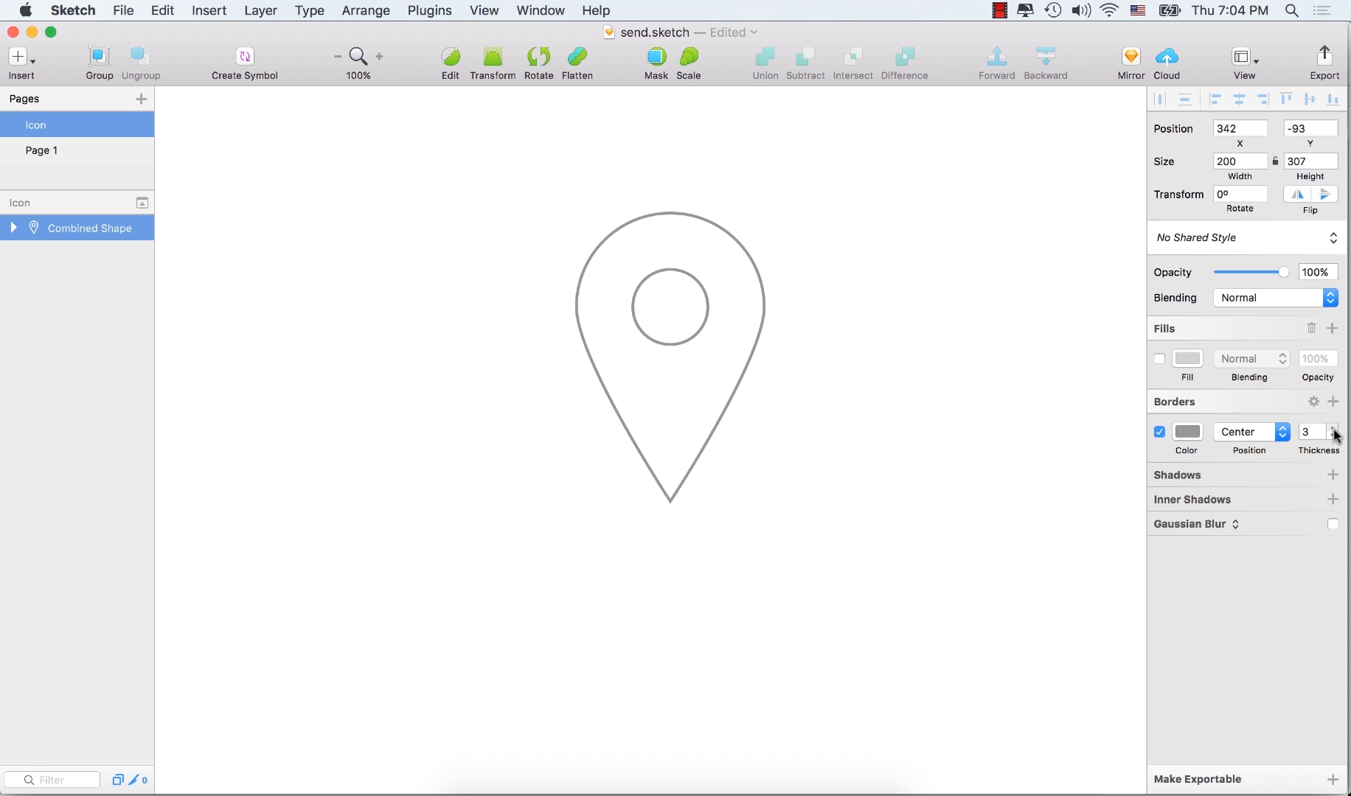
click(1334, 427)
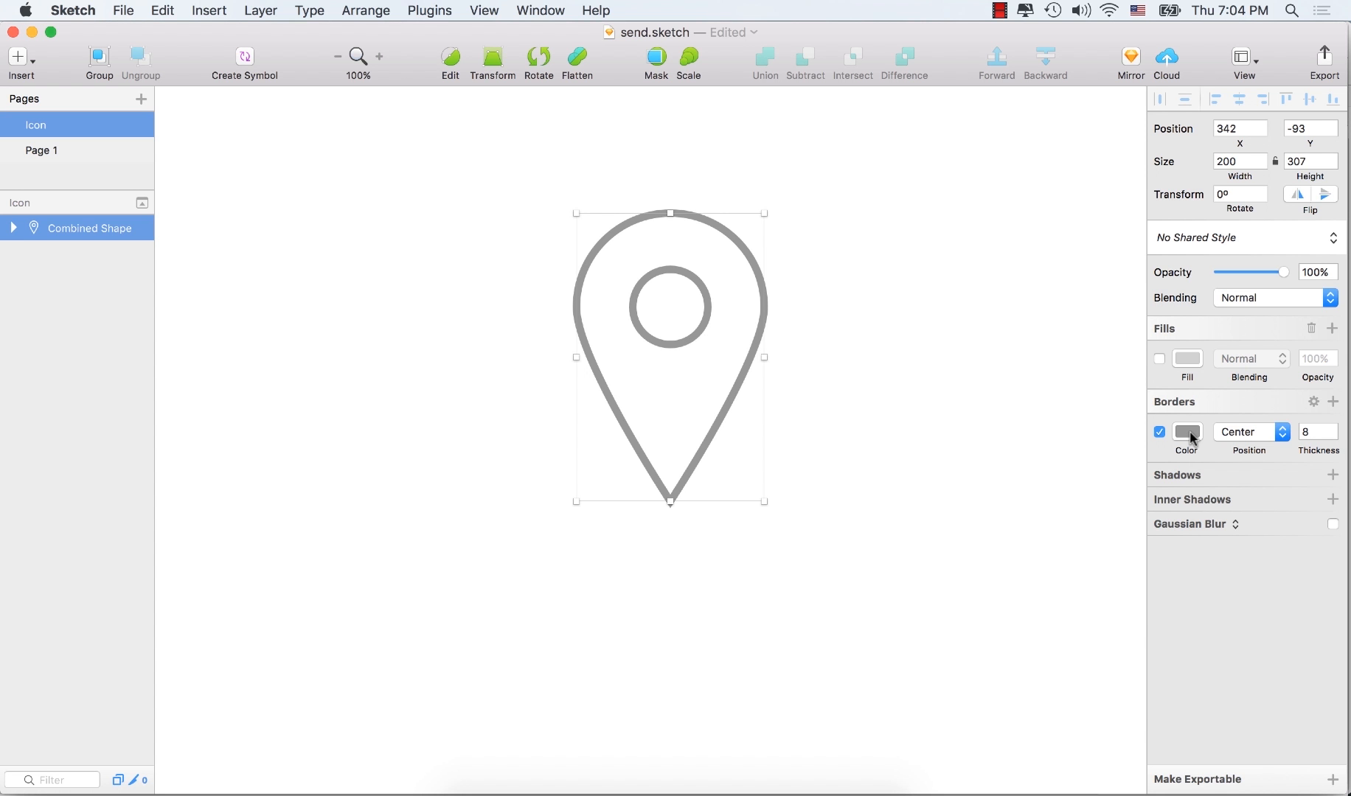
click(1187, 432)
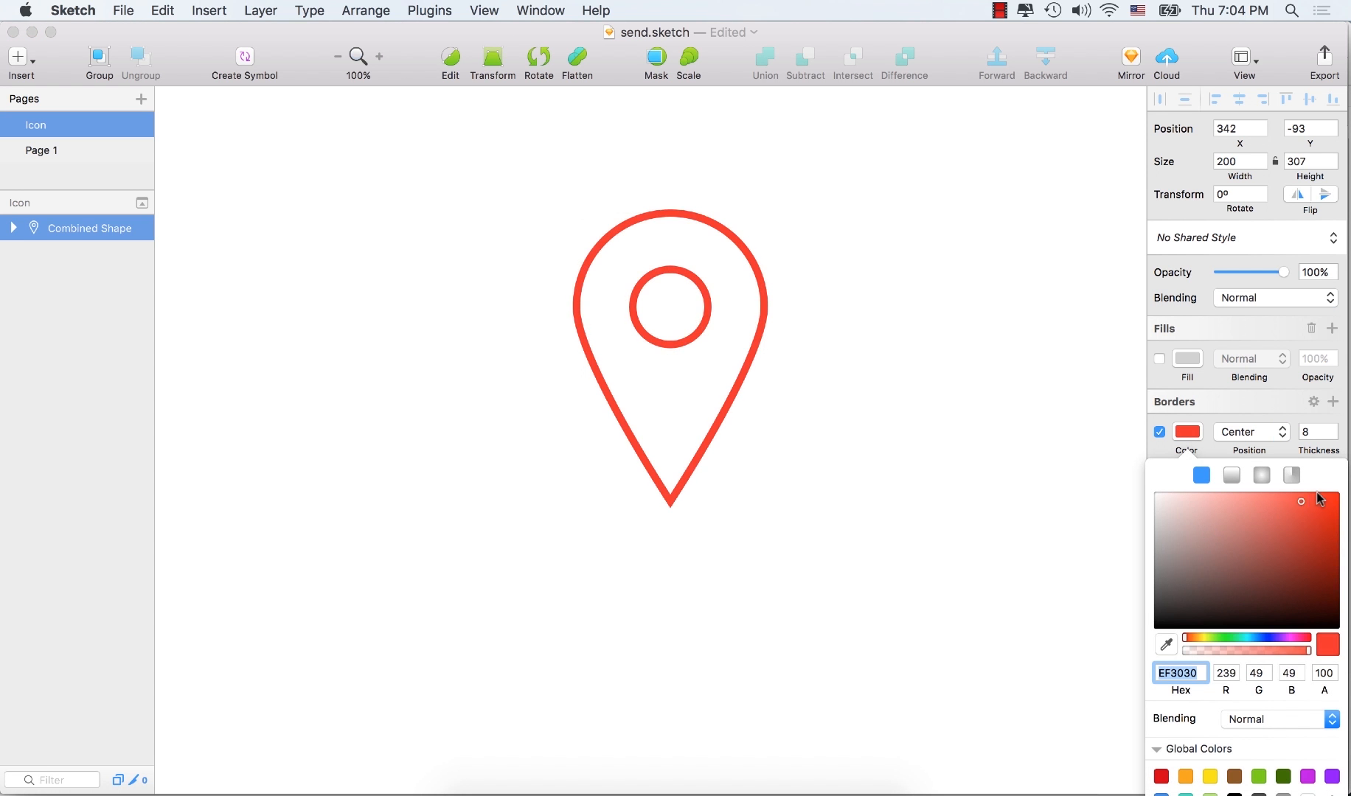